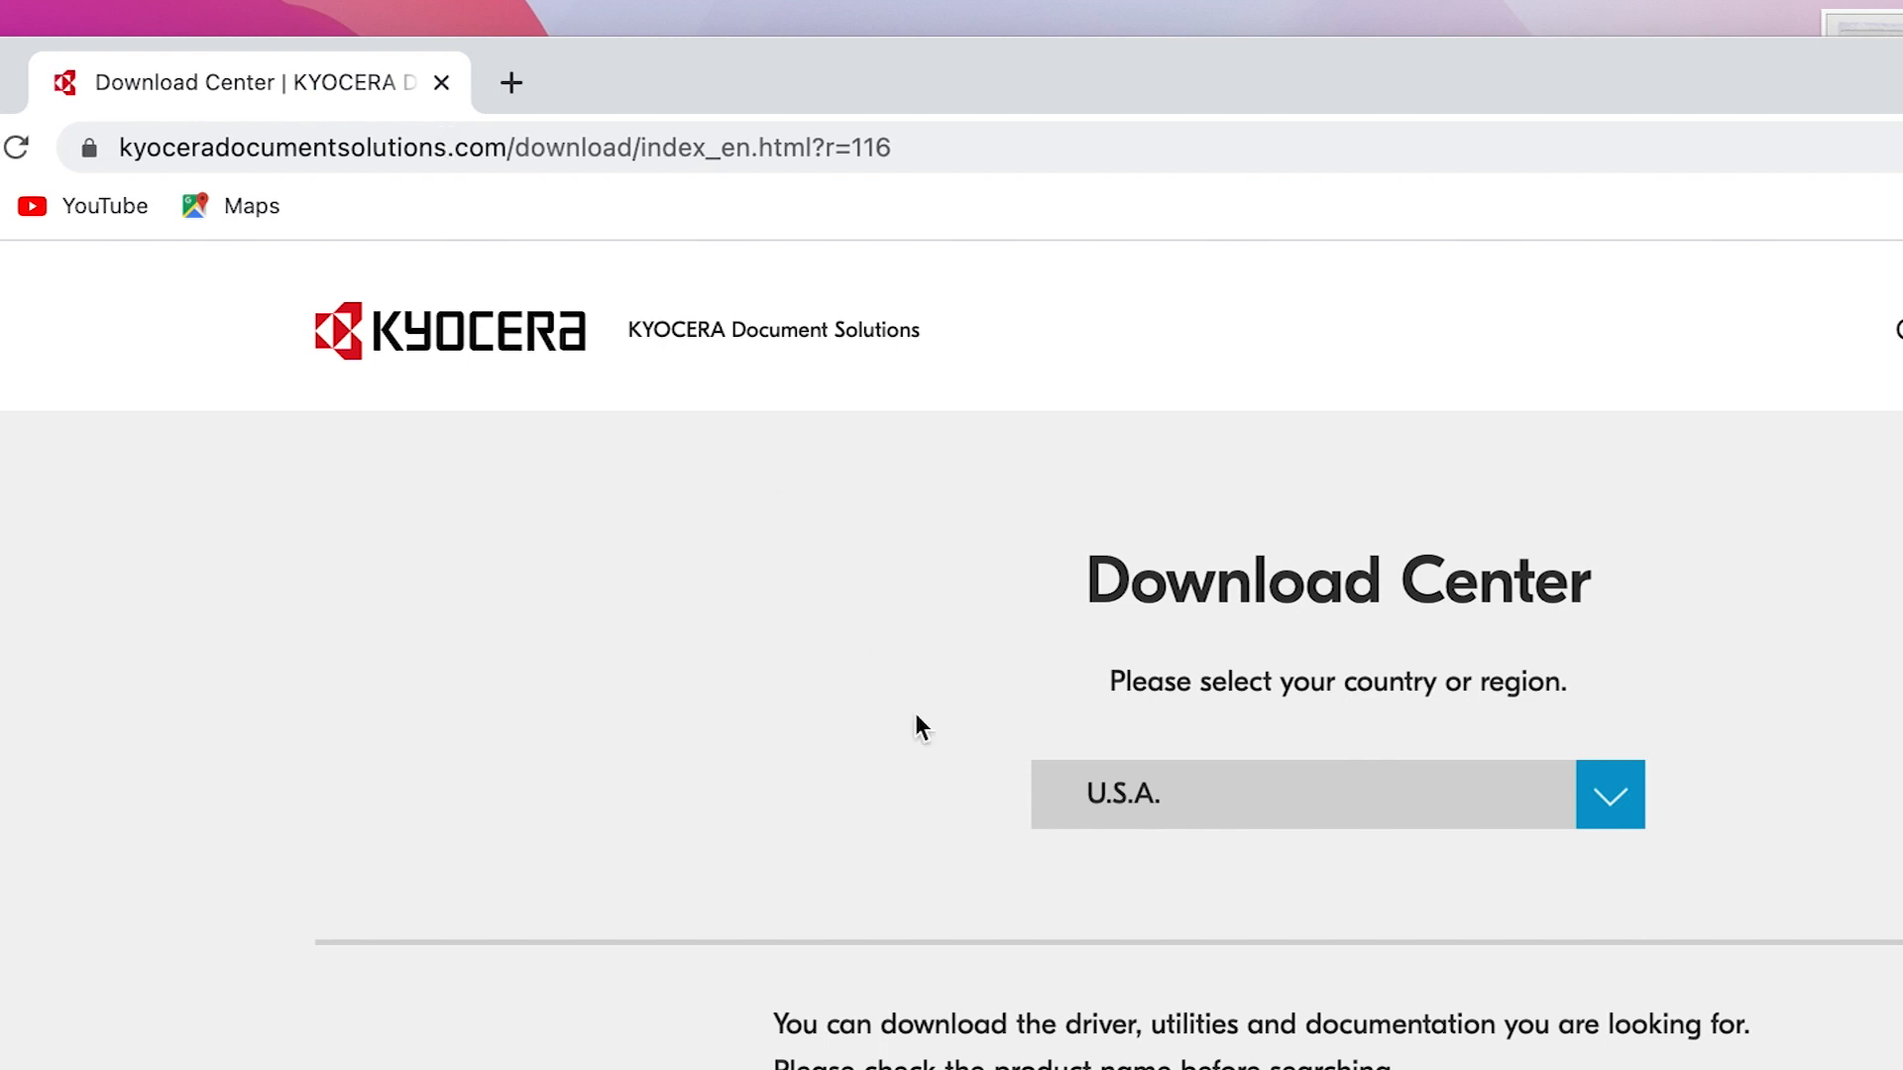
{"action": "mouse_move", "coordinate": [1165, 825]}
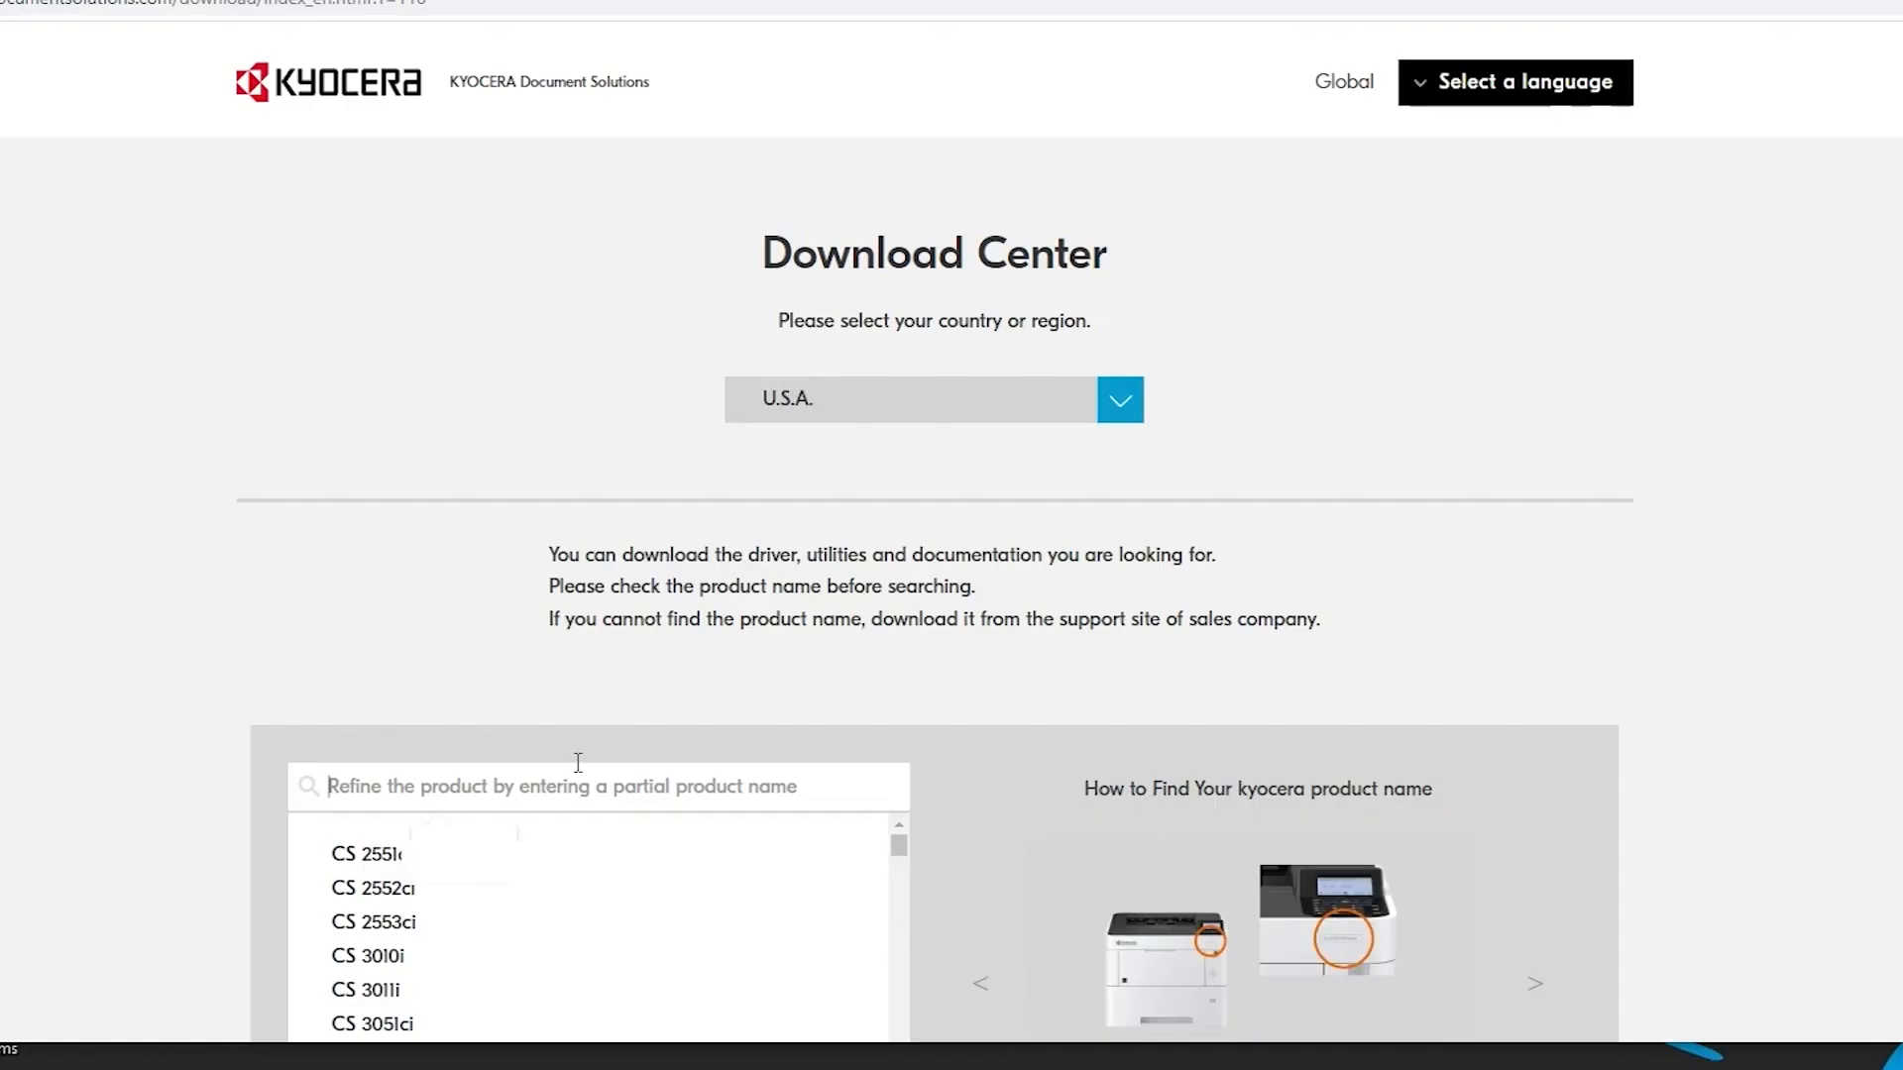
- Search the Download Center for PA4000cx and select the ECOSYS PA4000cx product
{"action": "type", "text": "PA4000cx"}
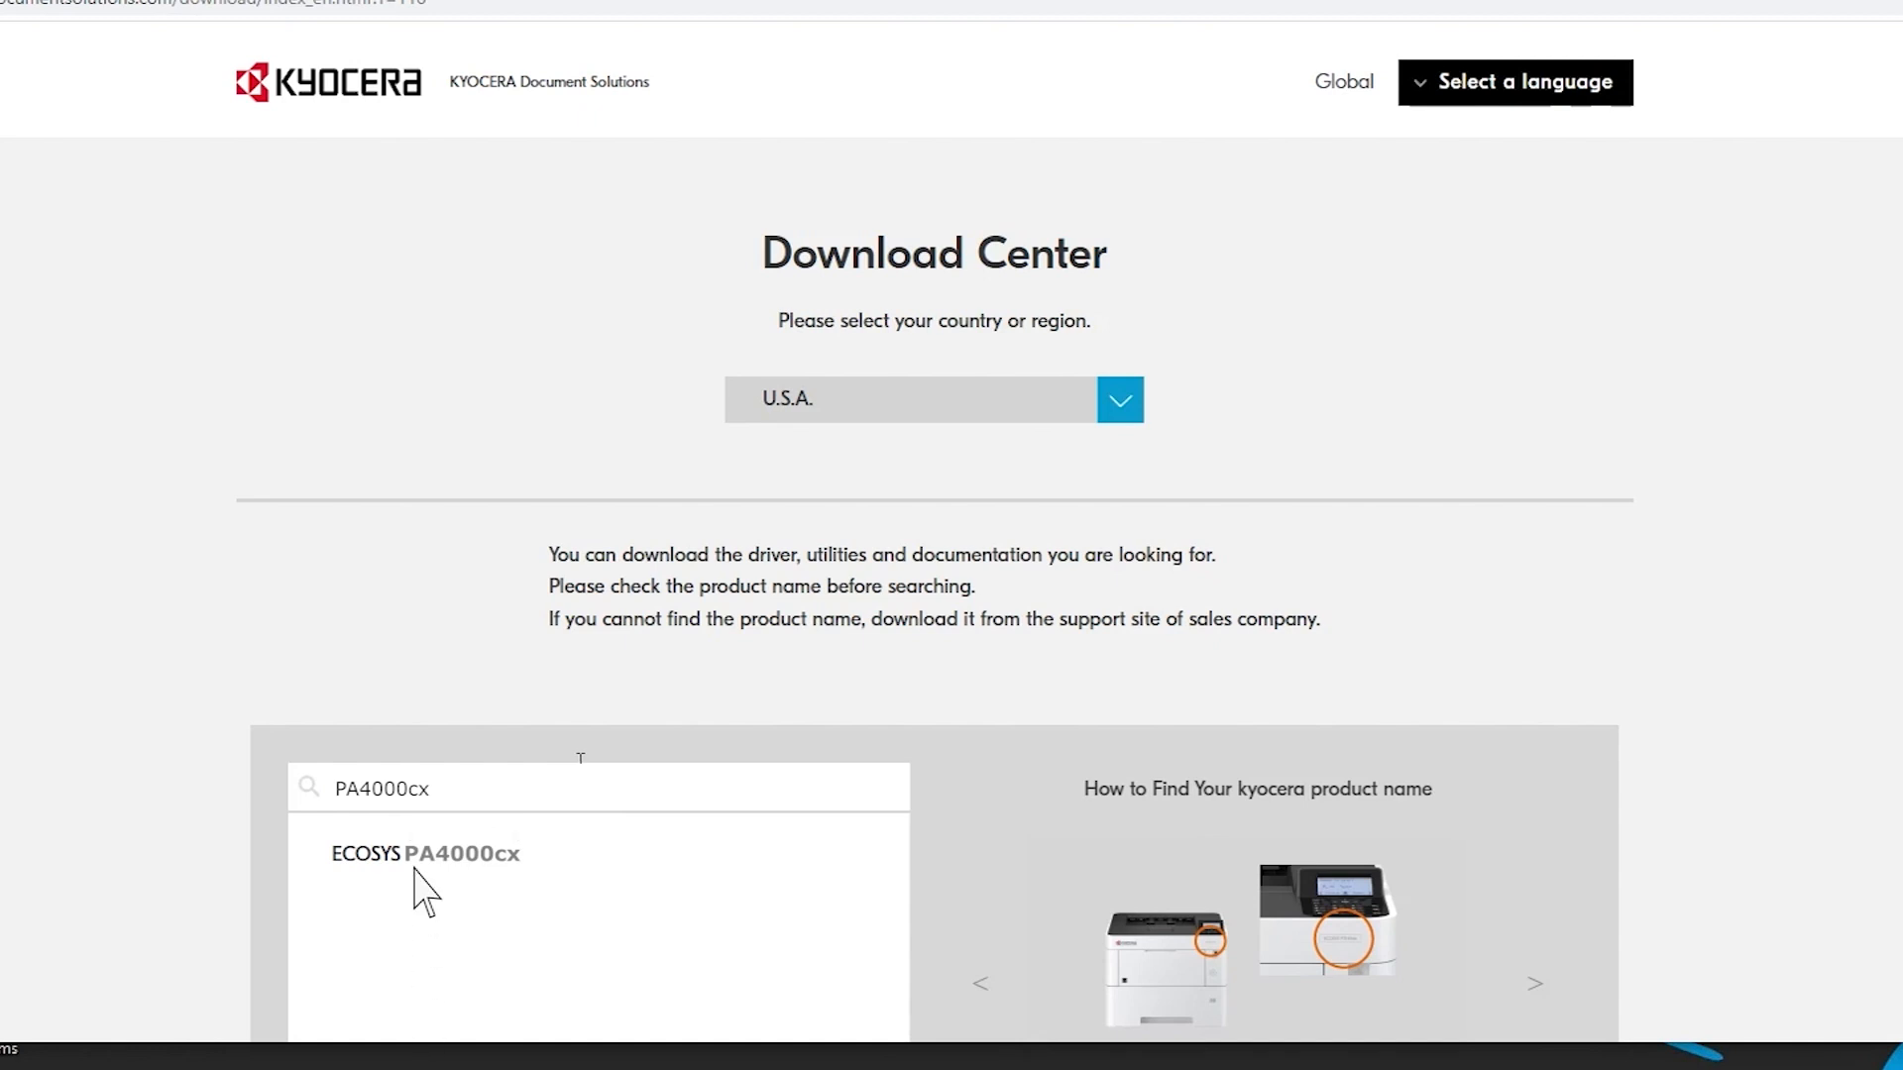
{"action": "left_click", "coordinate": [425, 854]}
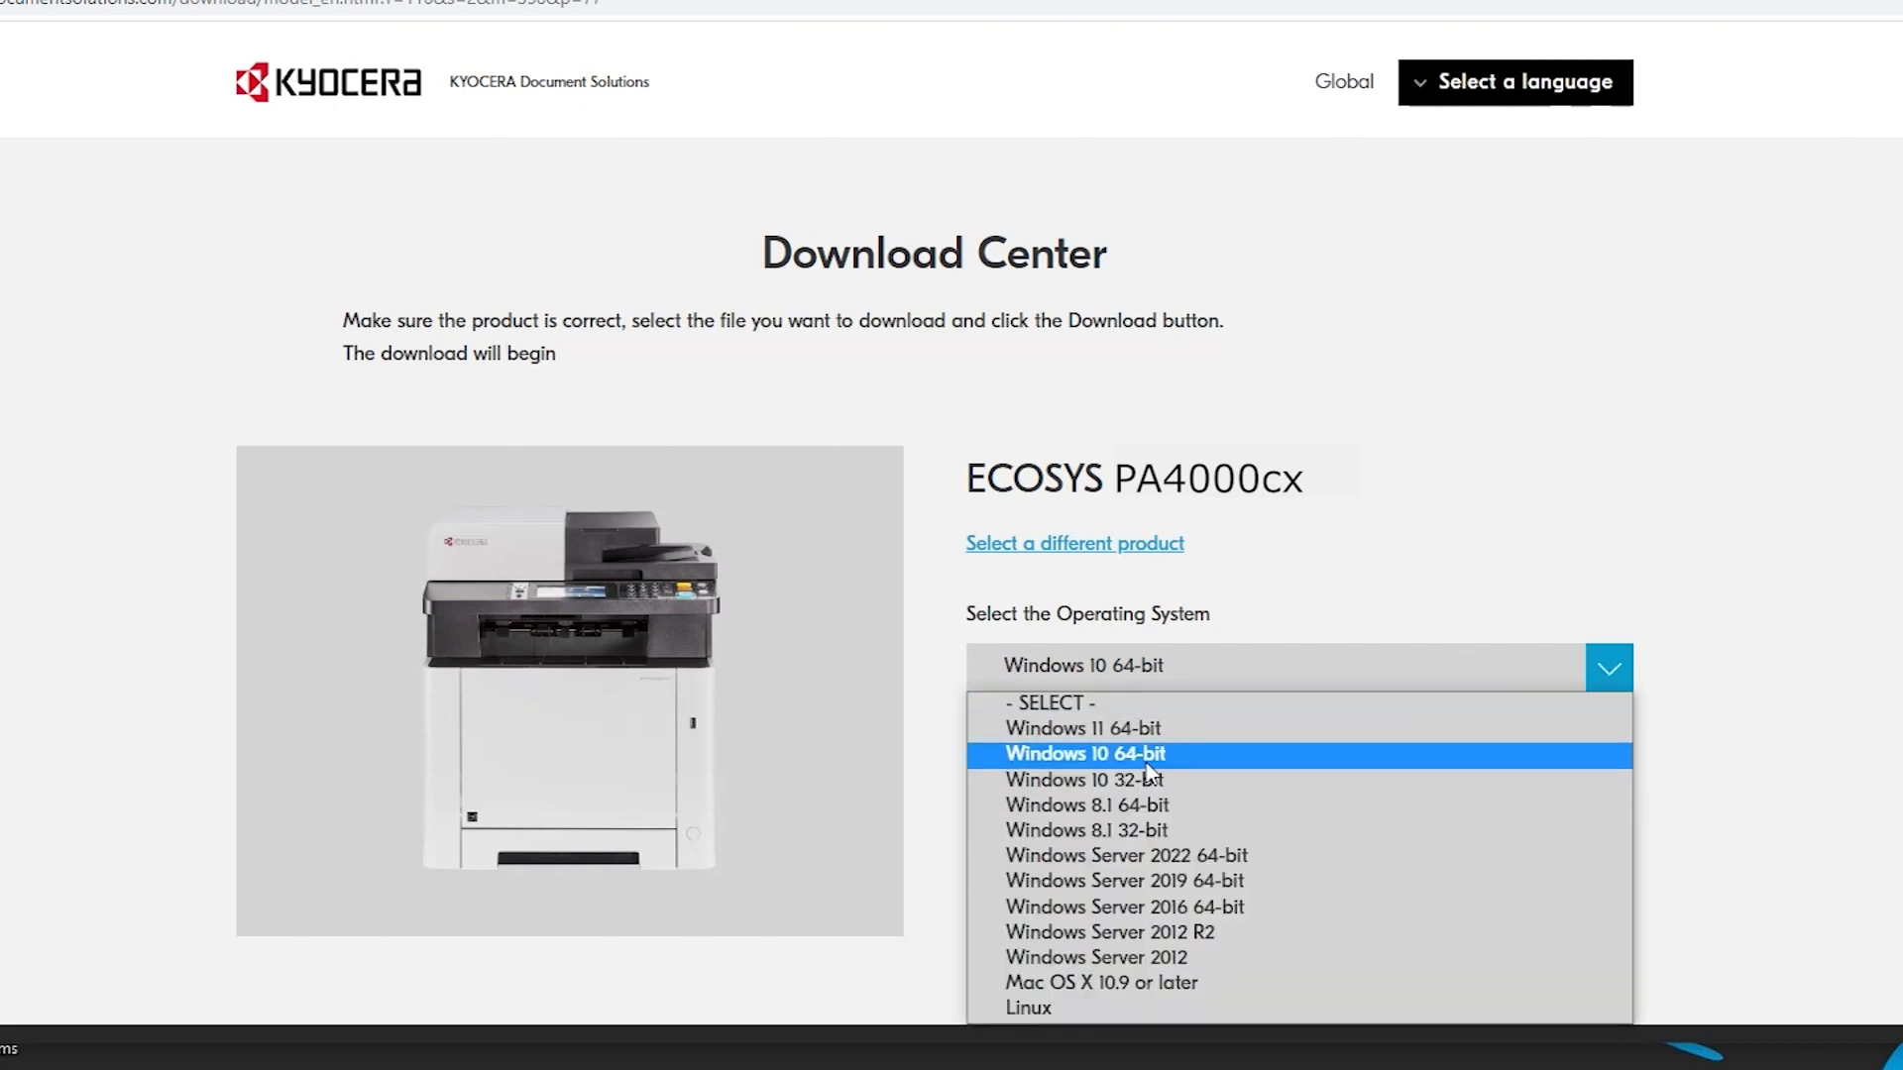
- Choose Windows 10 64-bit, agree to the license, and download the Windows-only Web installer
{"action": "left_click", "coordinate": [1084, 753]}
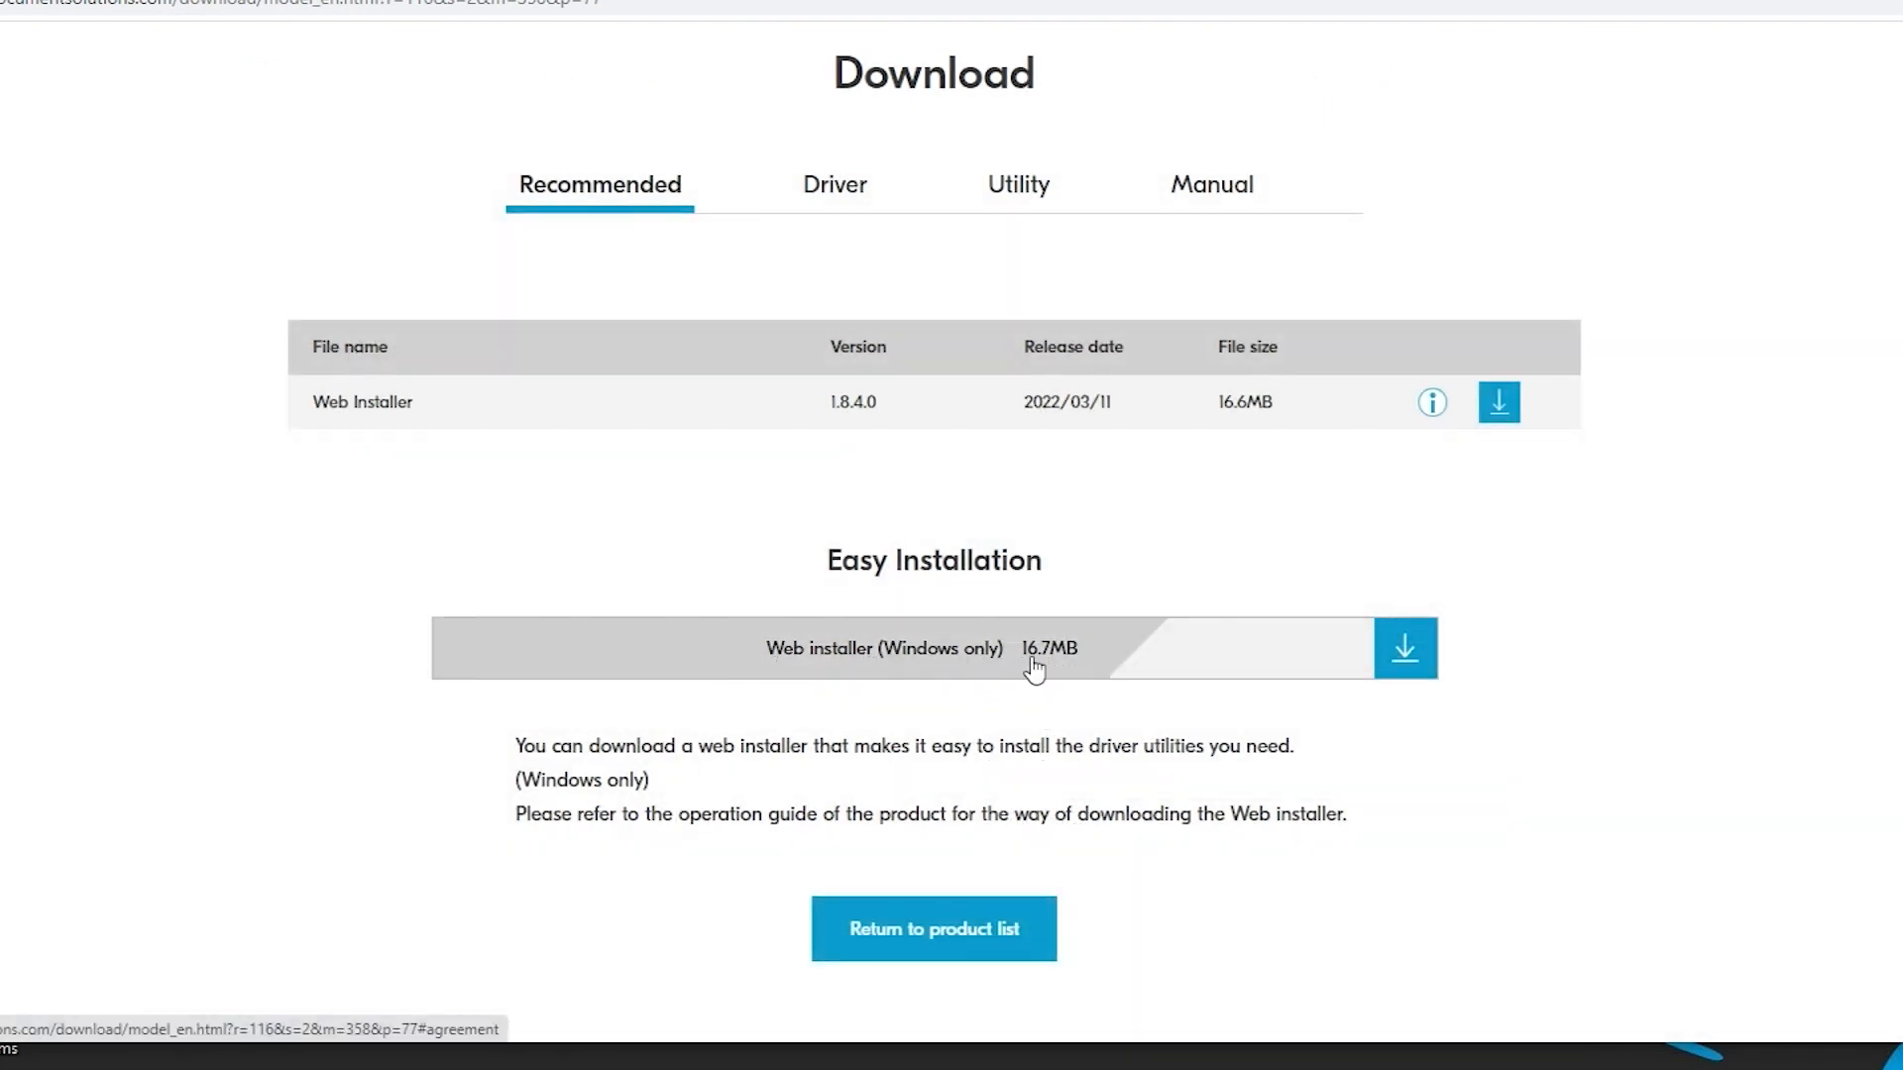
{"action": "mouse_move", "coordinate": [1126, 664]}
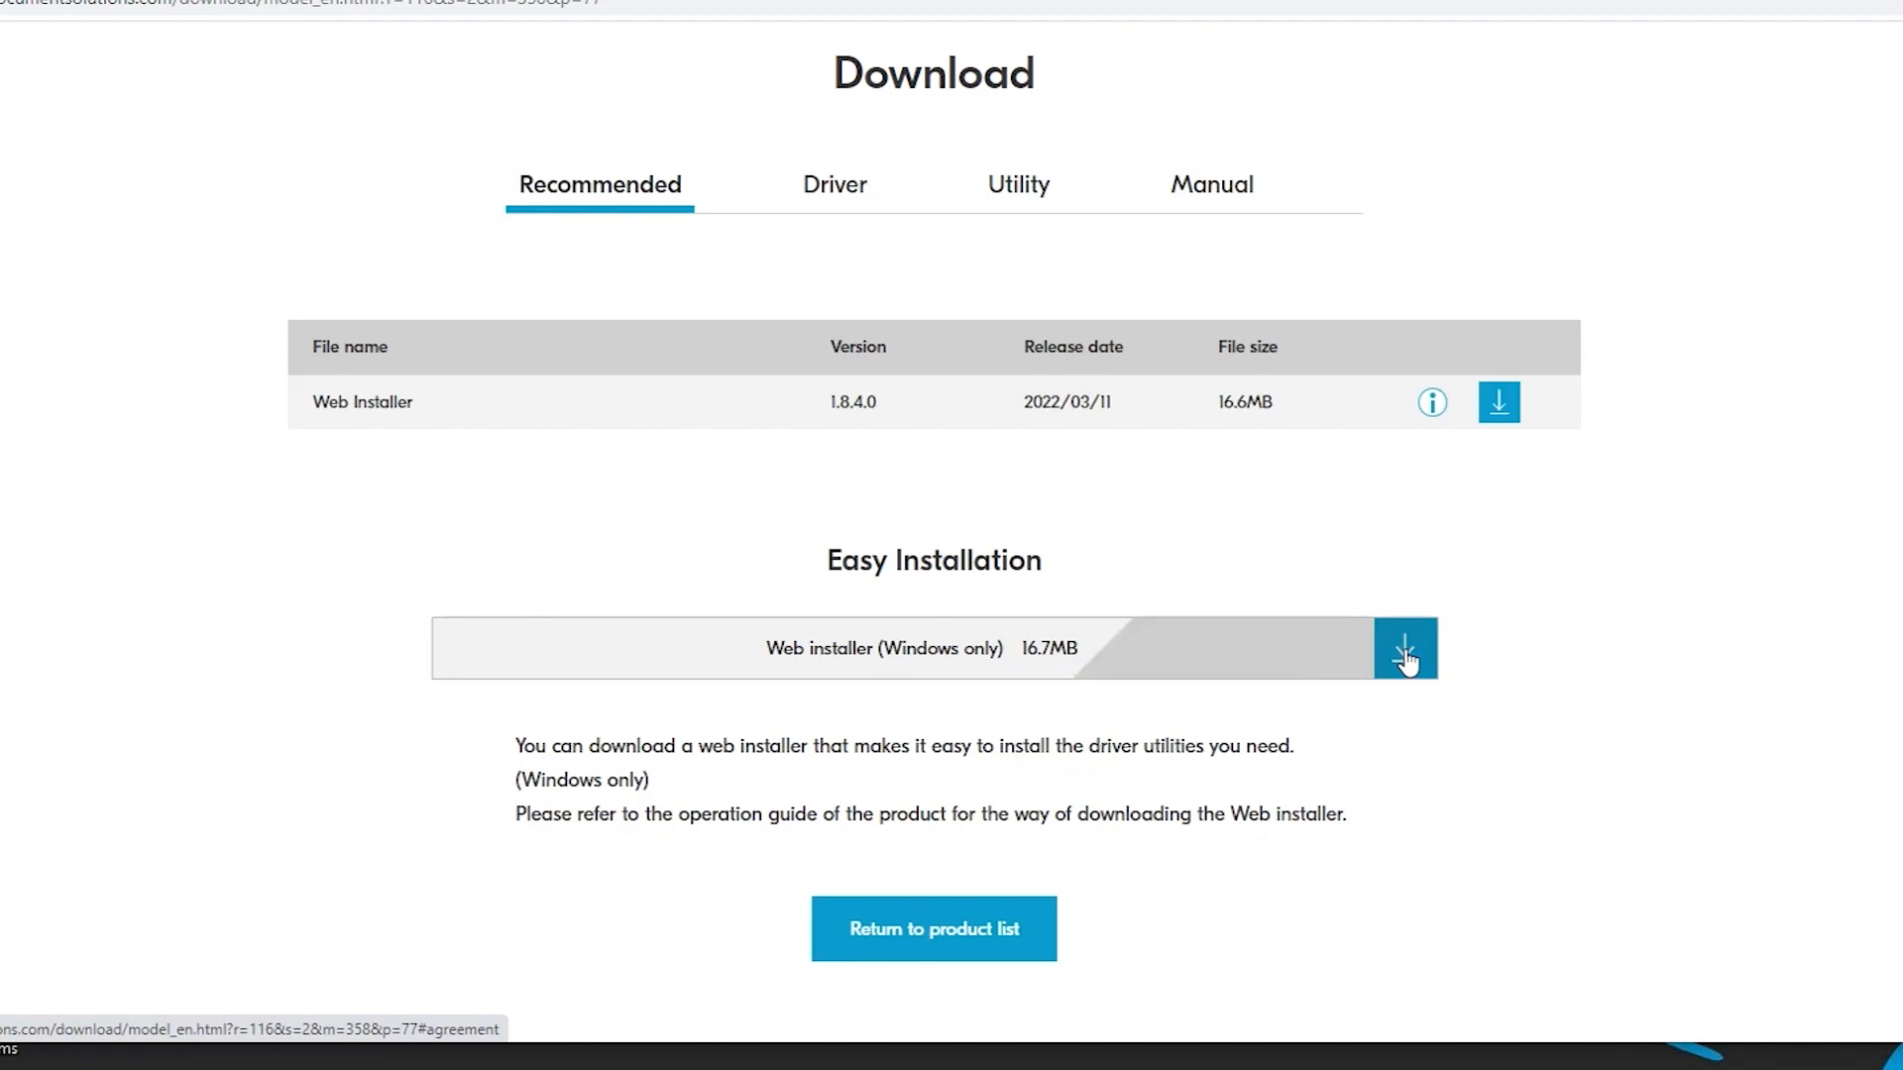
{"action": "left_click", "coordinate": [1405, 649]}
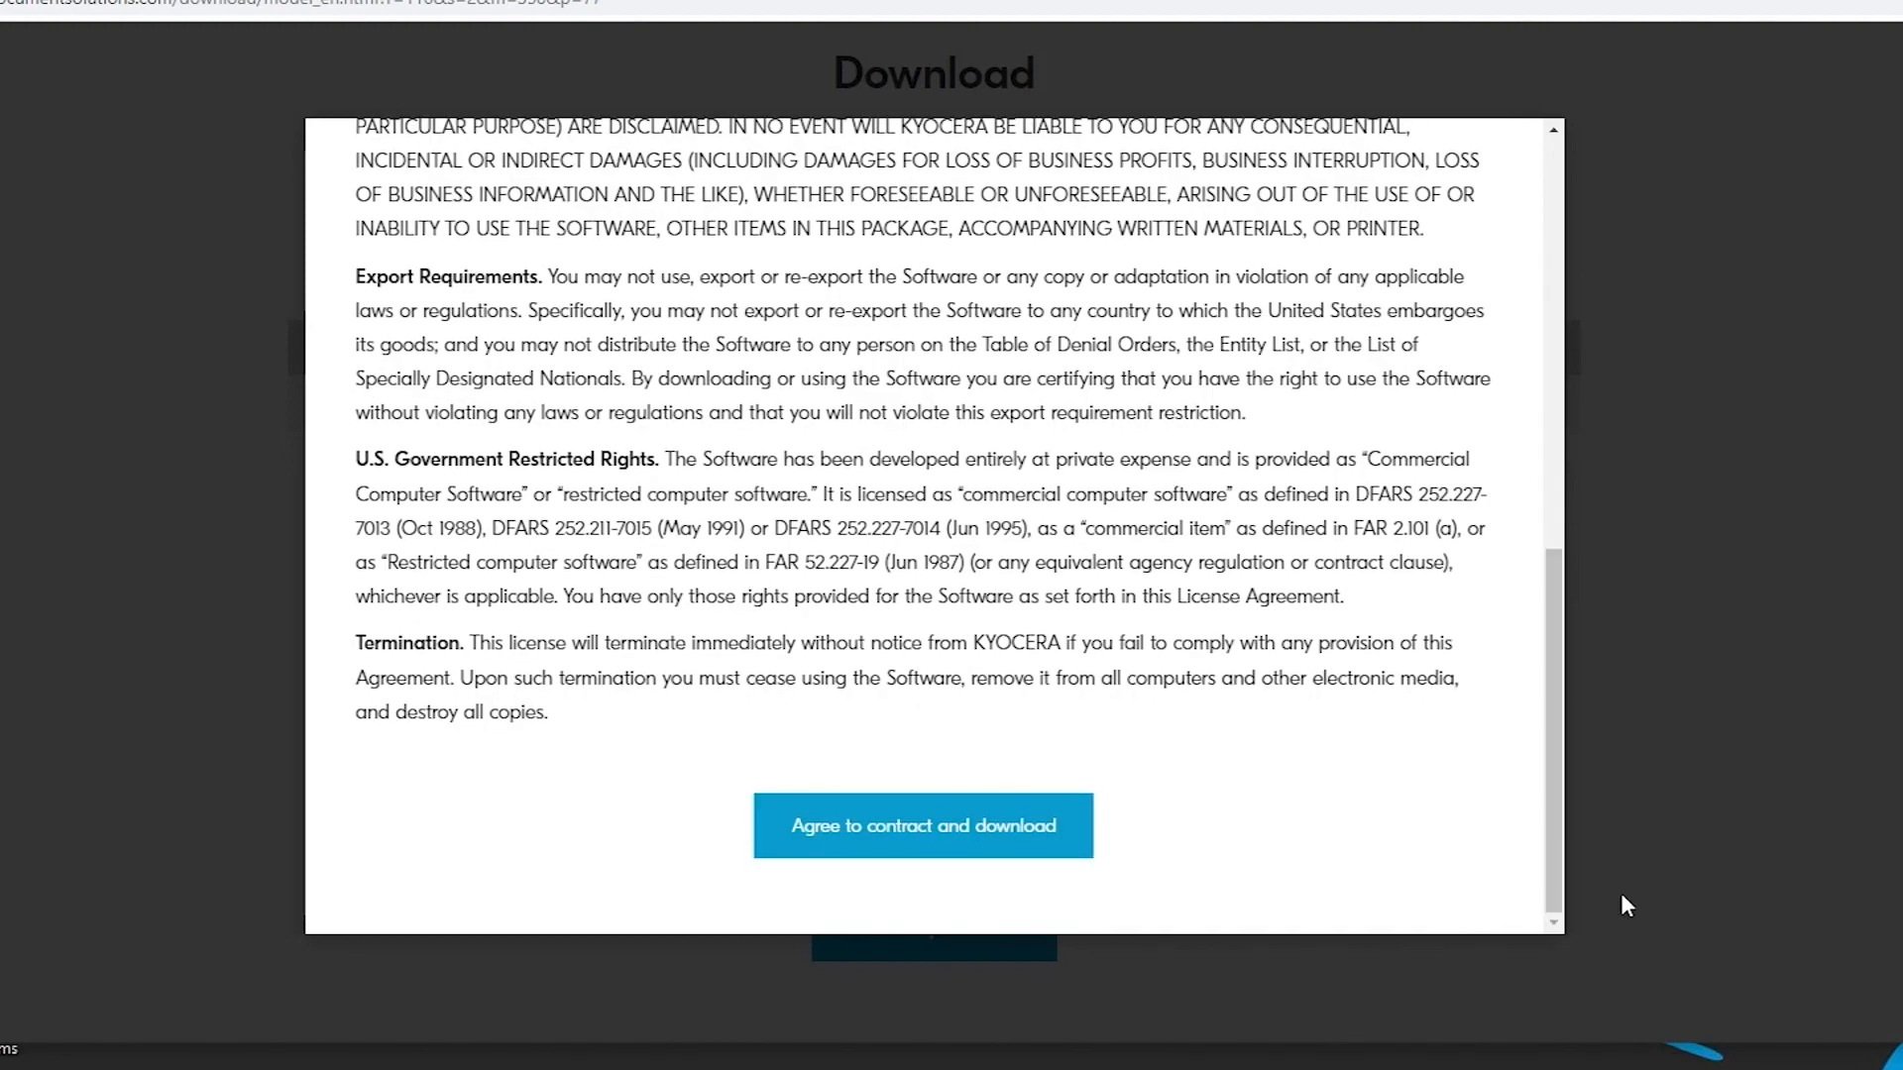
{"action": "left_click", "coordinate": [920, 825]}
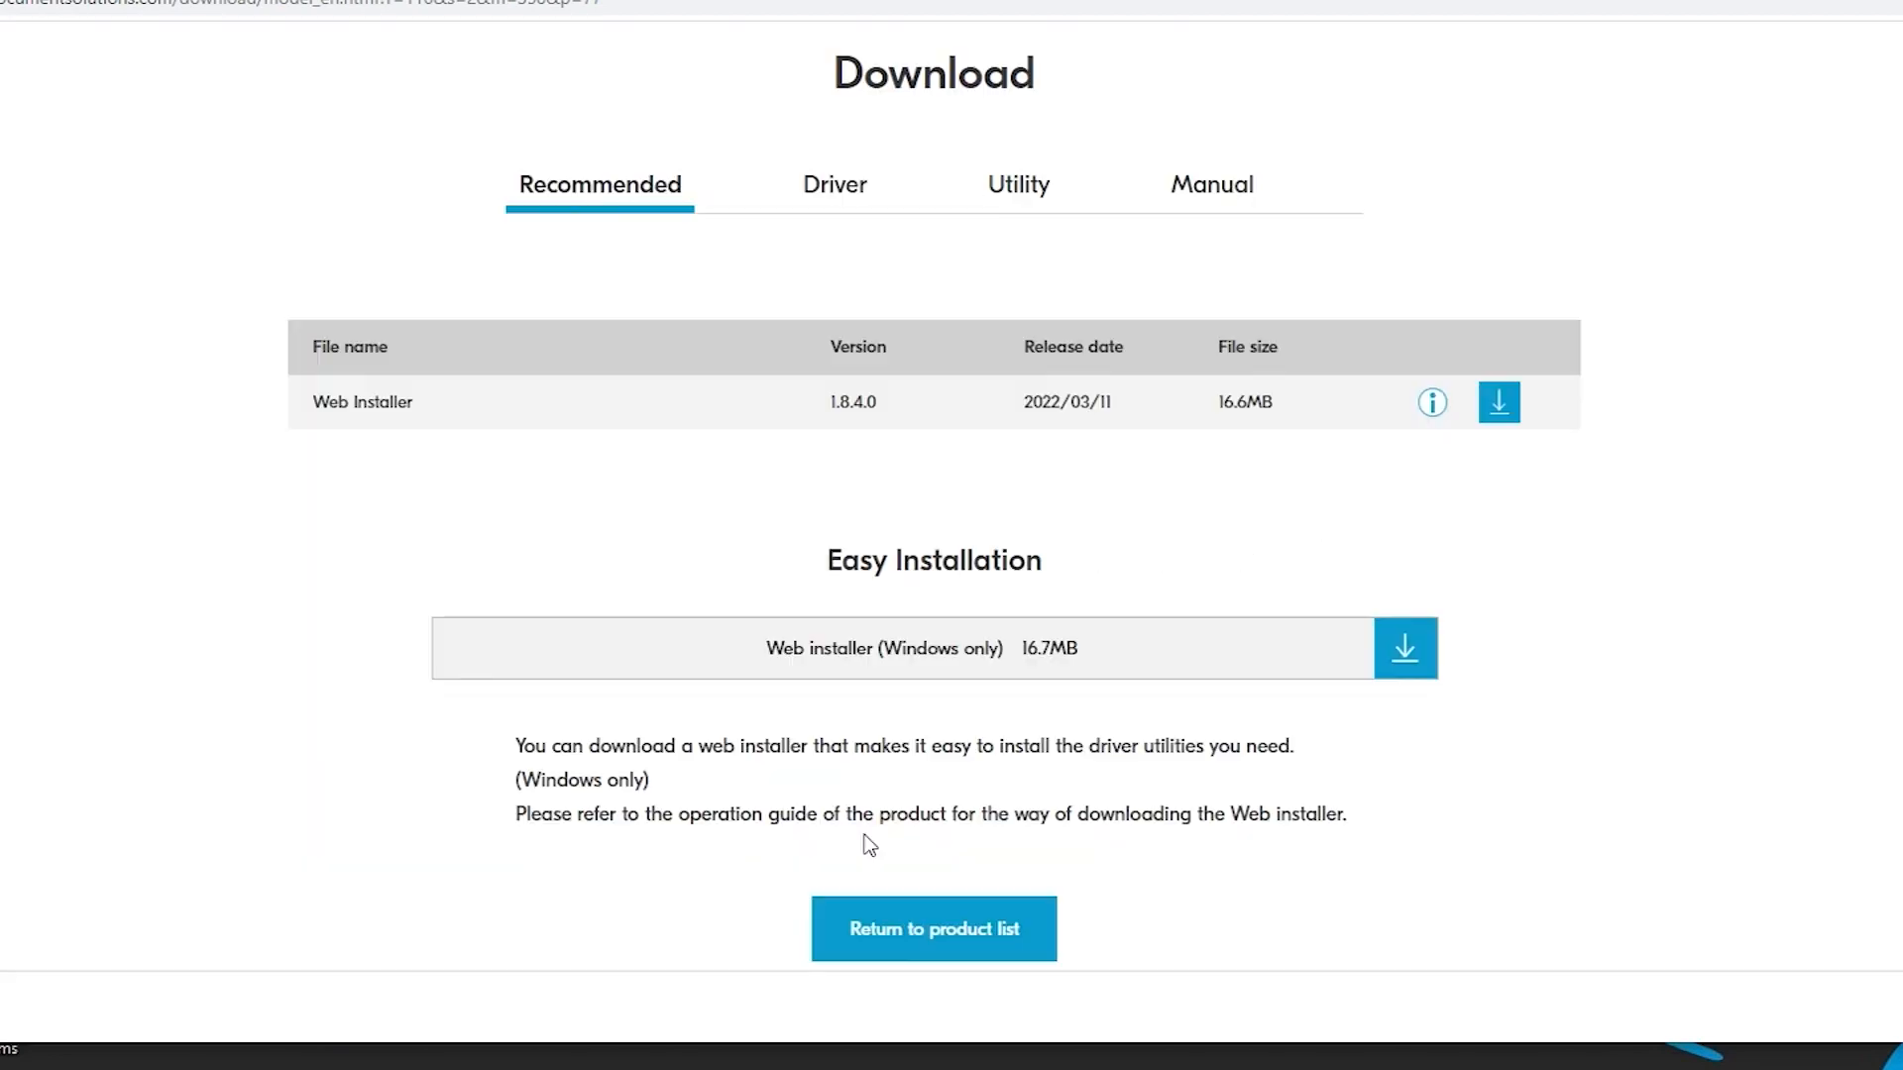
- Open the downloaded Web Installer .exe from Chrome's download bar
{"action": "left_click", "coordinate": [1401, 647]}
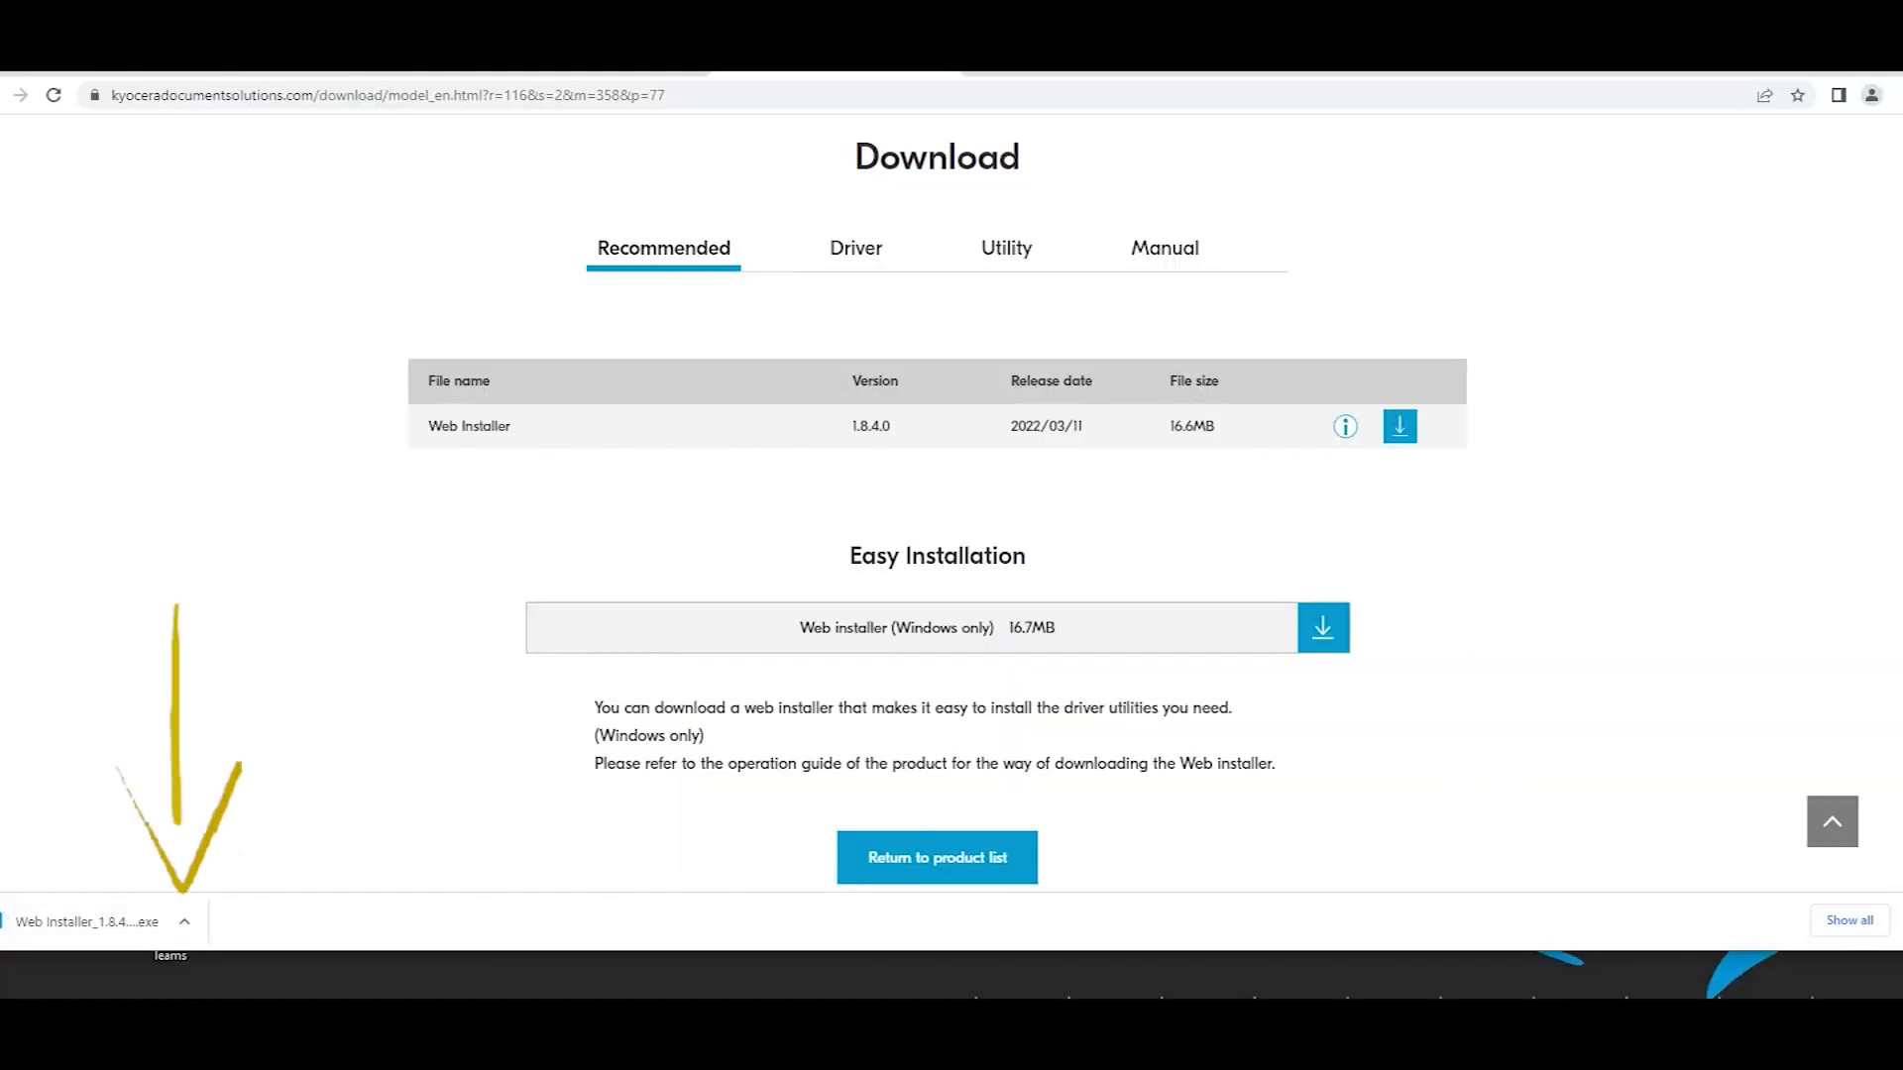
{"action": "left_click", "coordinate": [183, 923]}
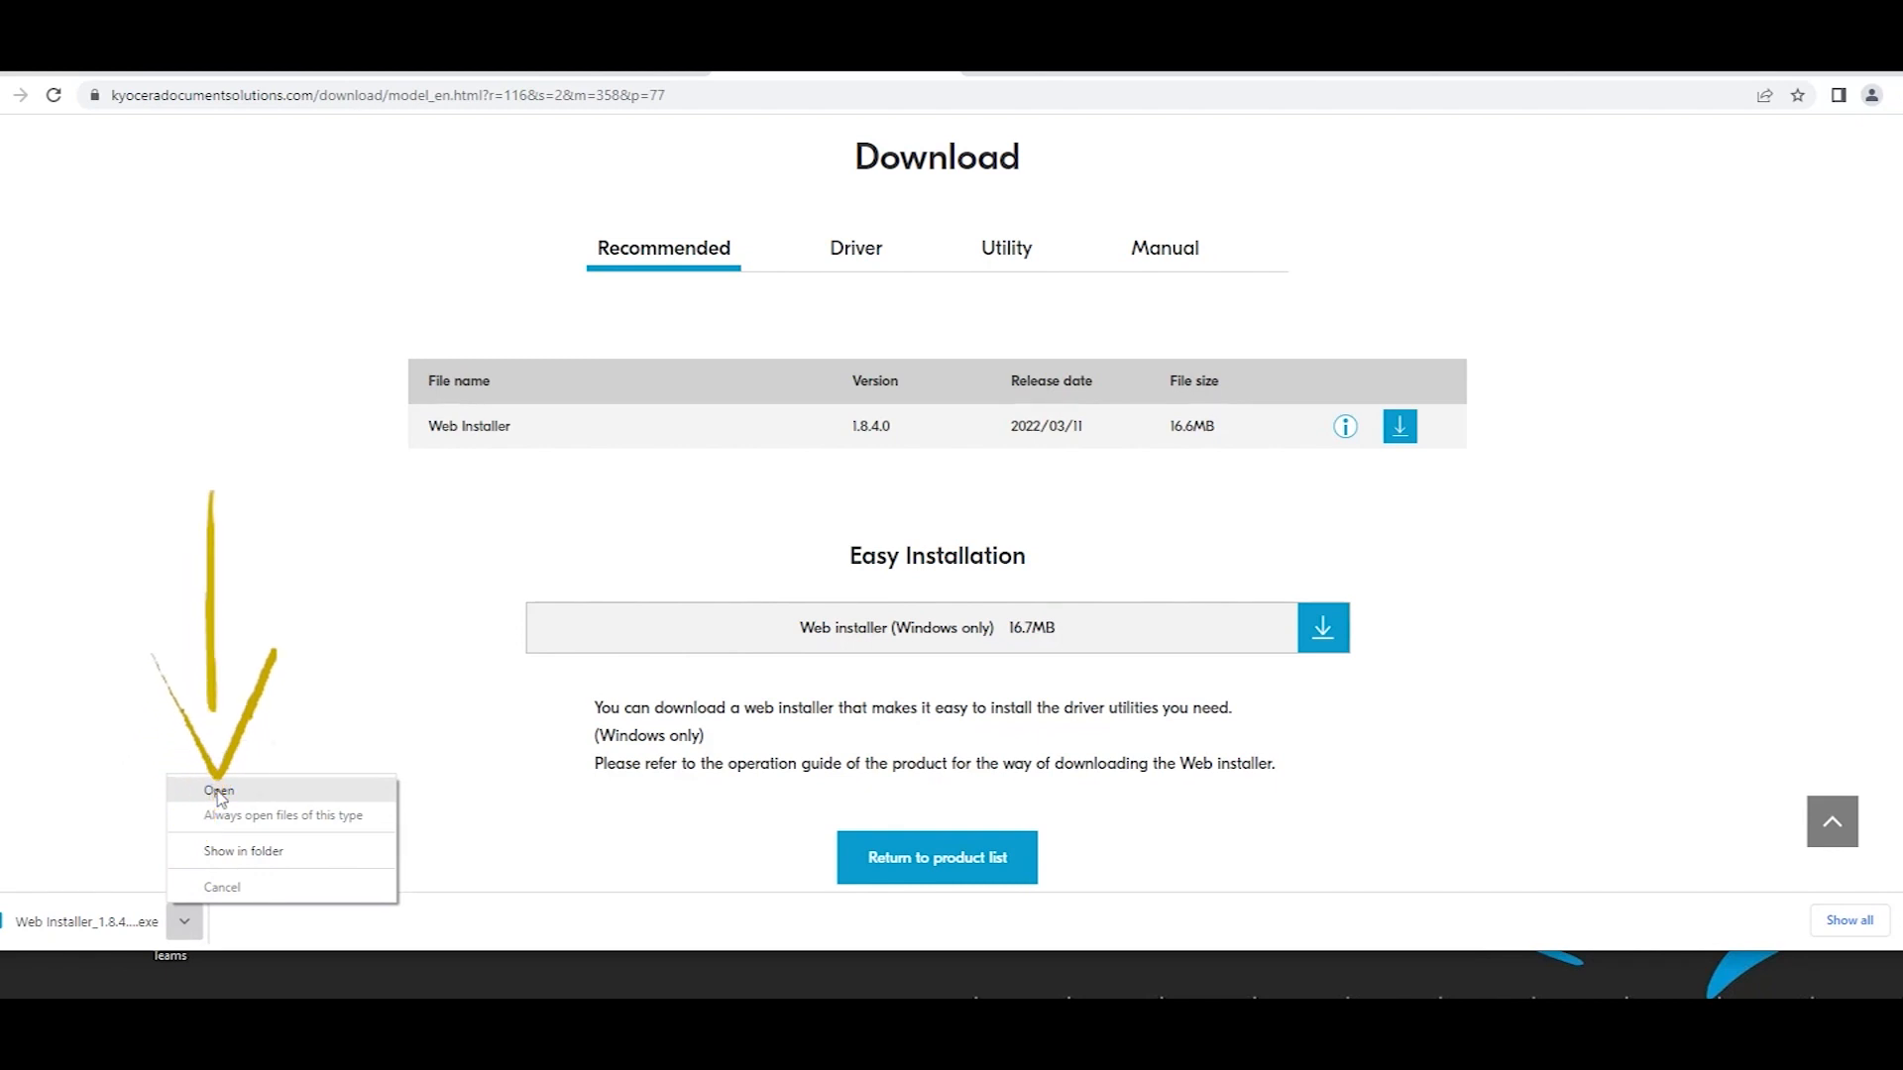
{"action": "left_click", "coordinate": [218, 790]}
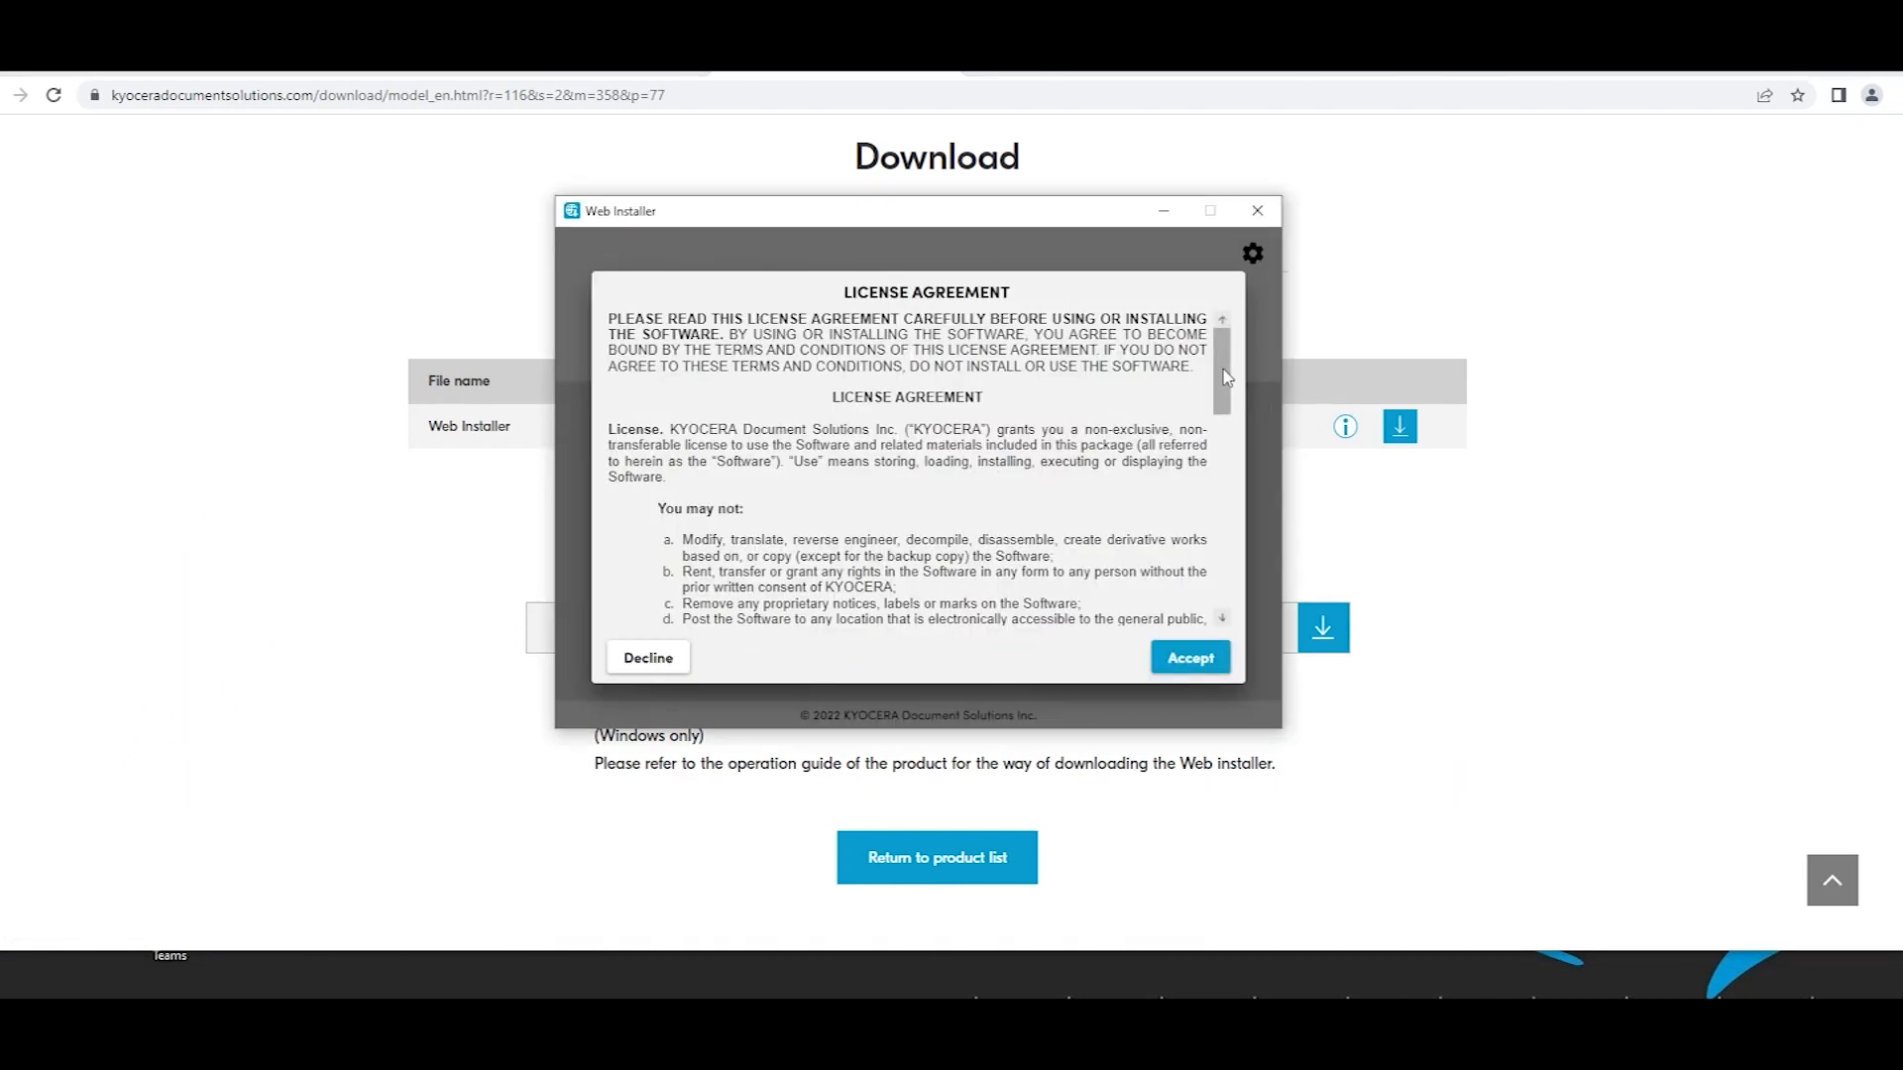
- Accept the installer license agreement and the Resource and Energy Saving notice
{"action": "scroll", "scroll_direction": "down", "scroll_amount": 3}
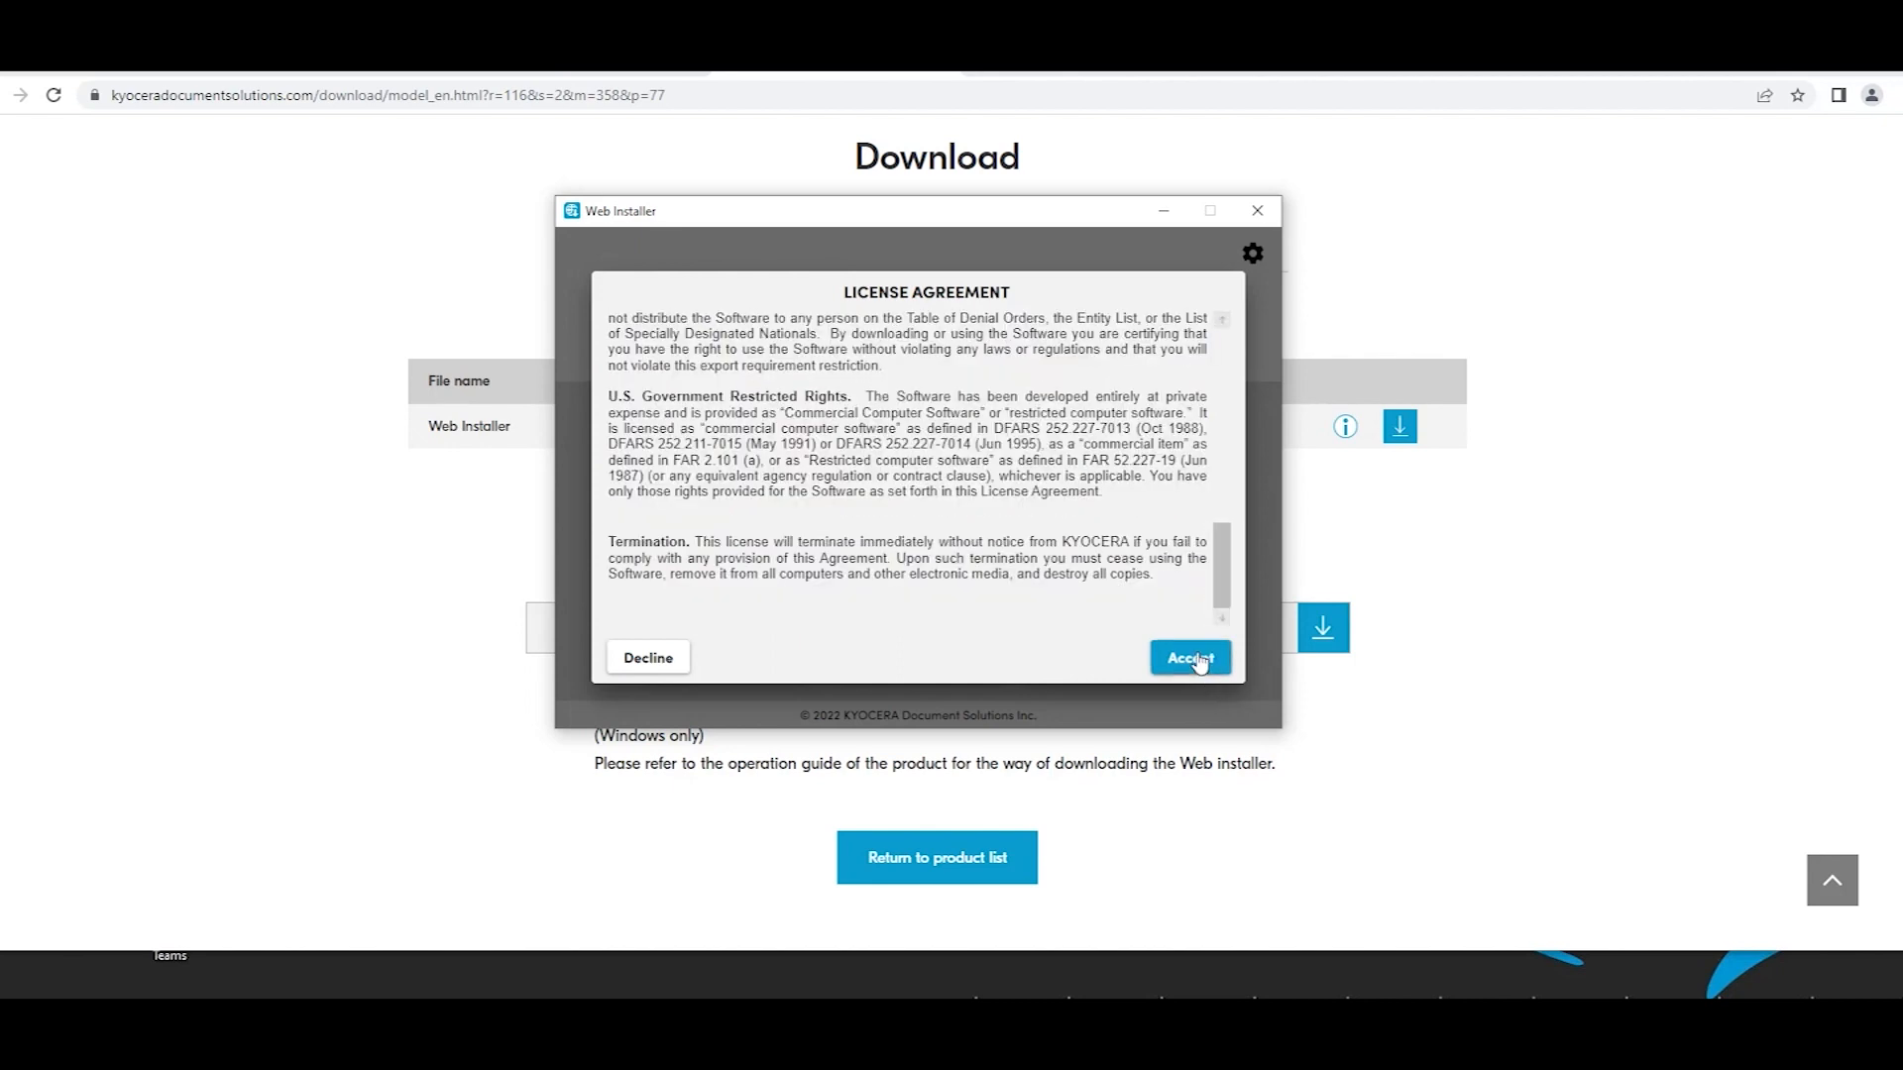
{"action": "left_click", "coordinate": [1188, 656]}
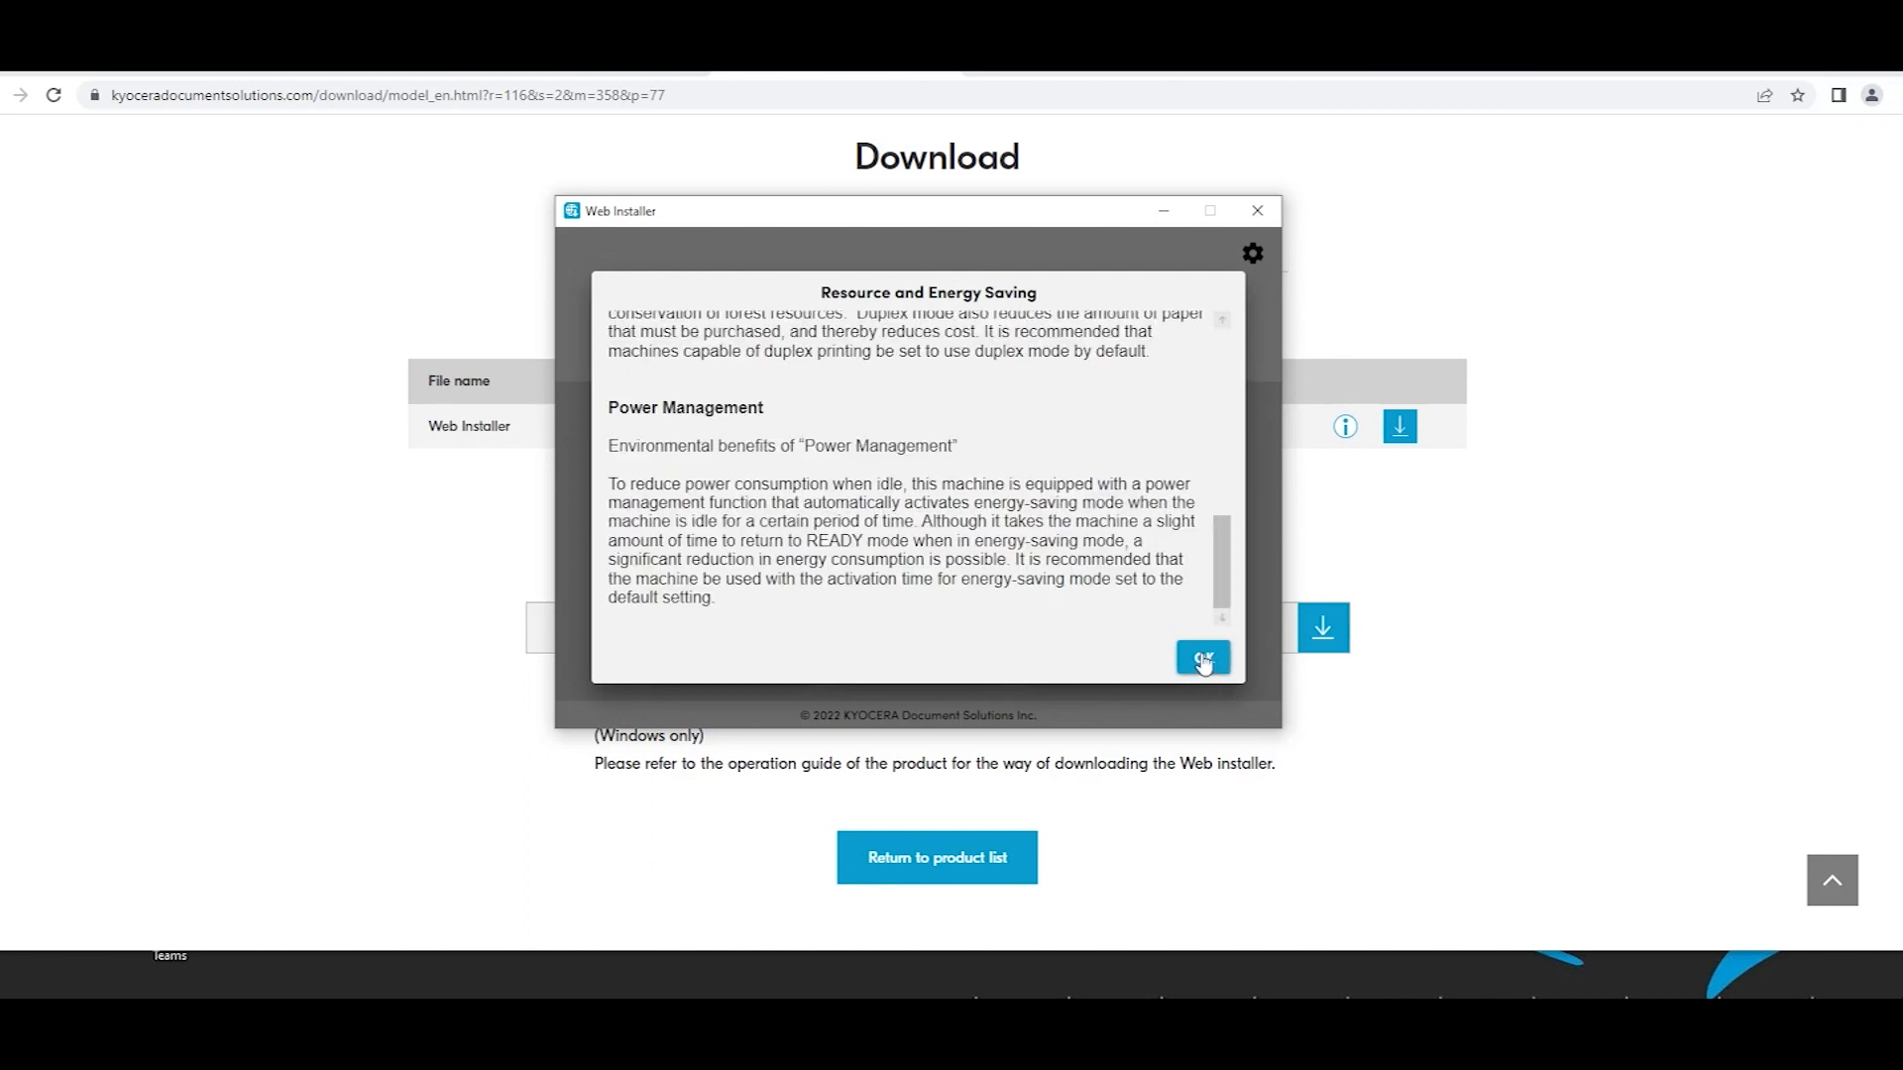
{"action": "left_click", "coordinate": [1199, 656]}
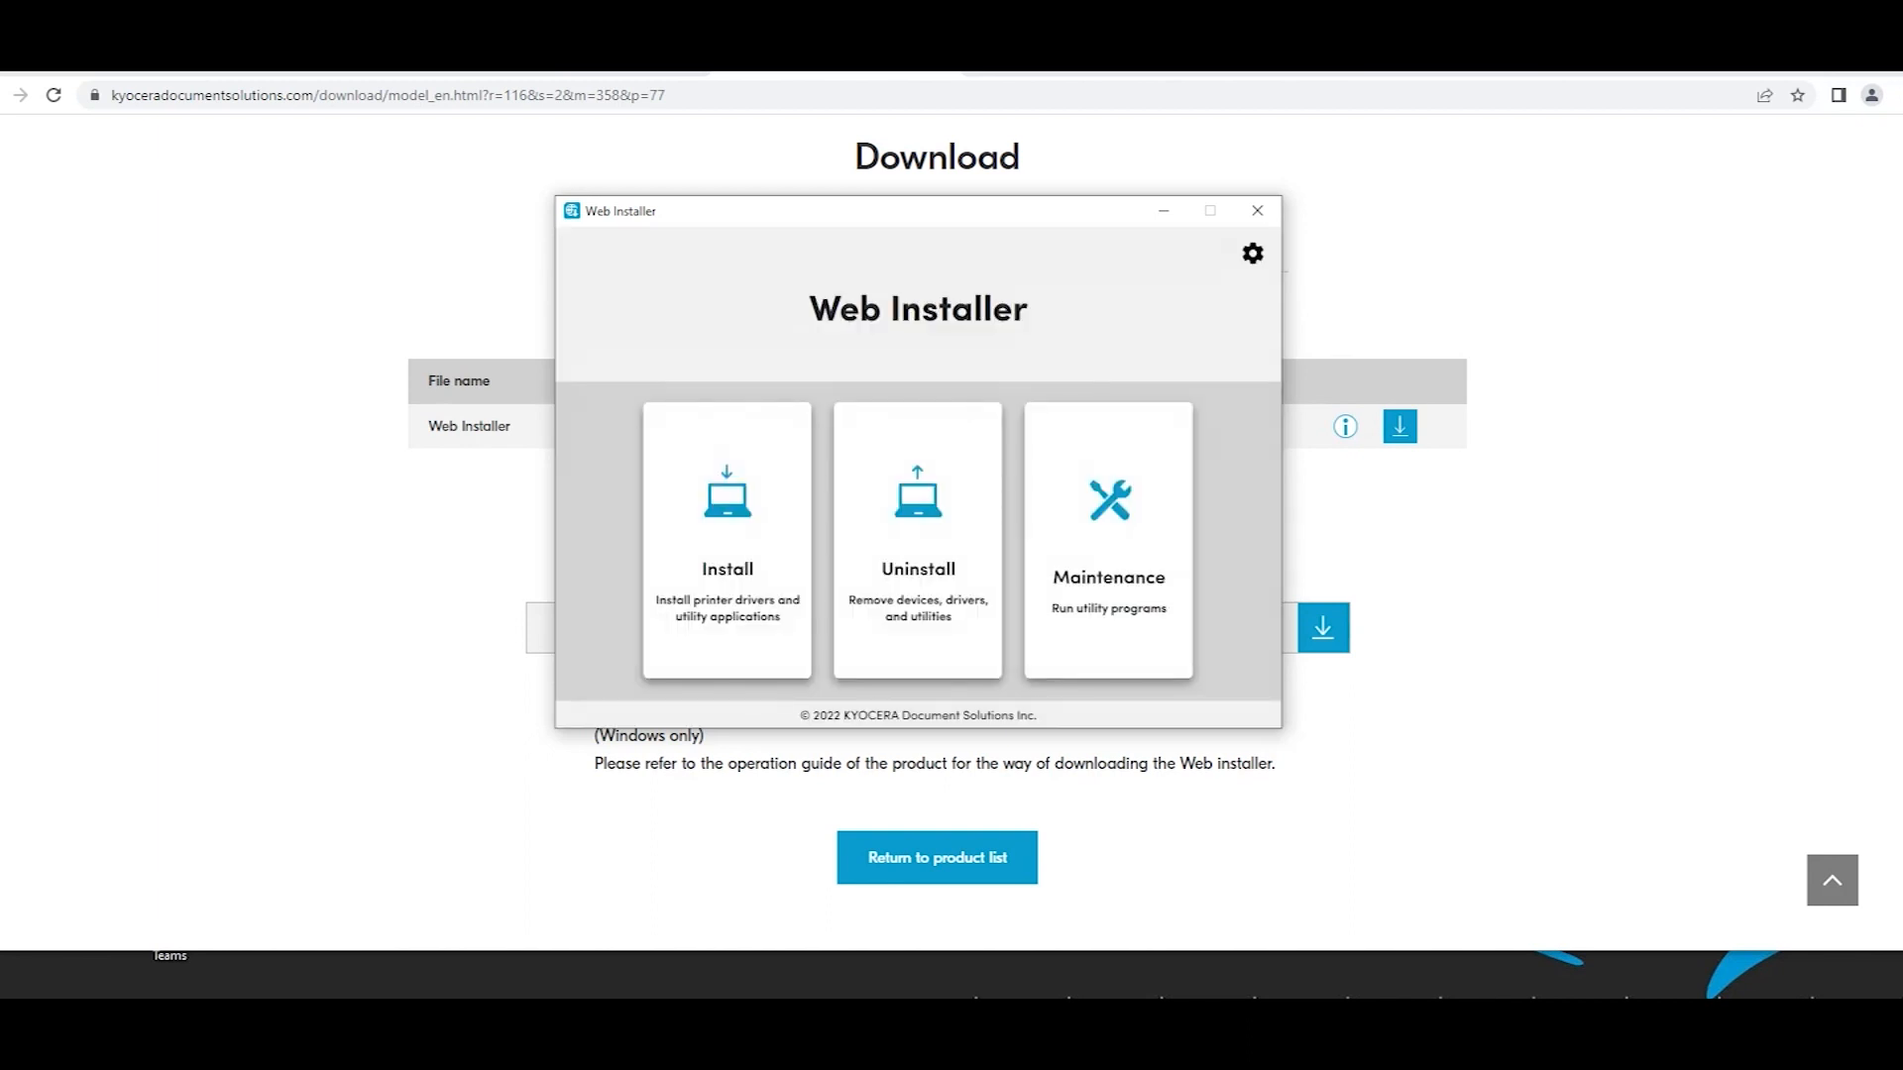
{"action": "mouse_move", "coordinate": [686, 634]}
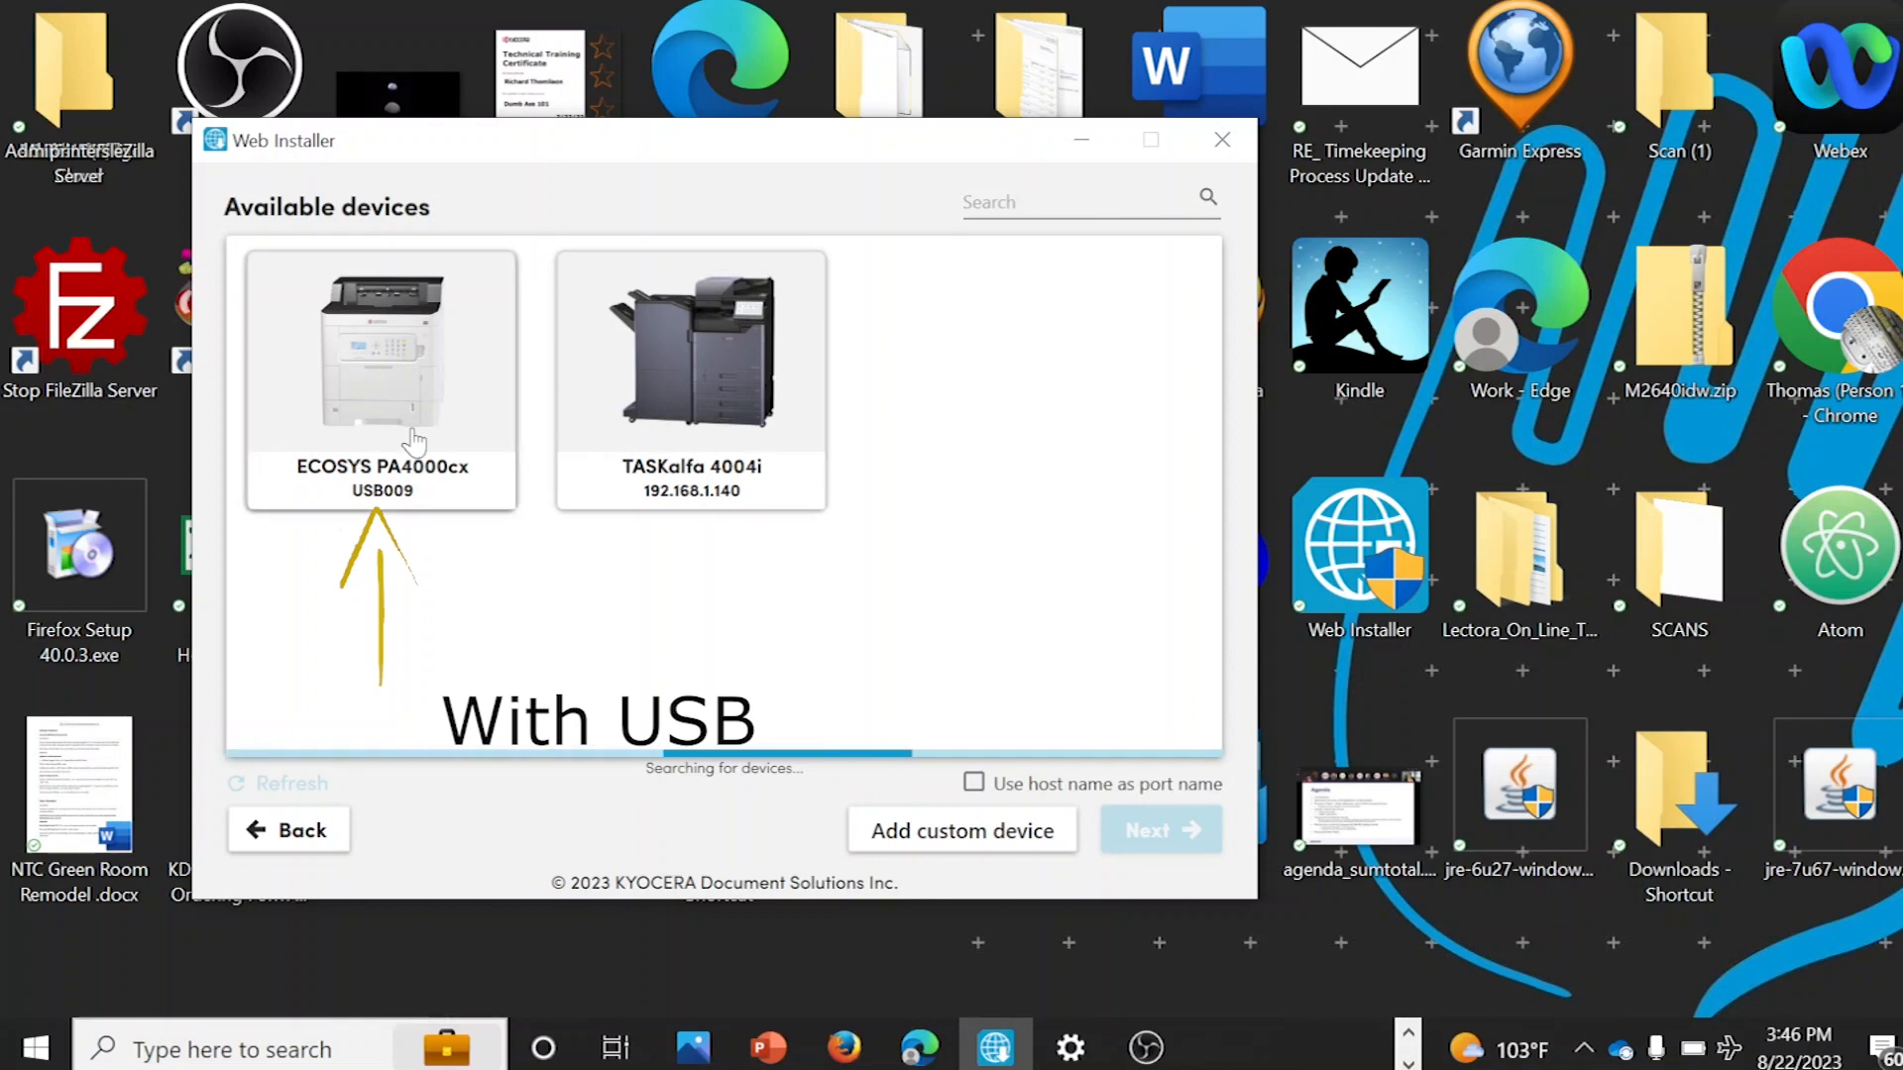
- Install the KX DRIVER for the USB009 ECOSYS PA4000cx, excluding Status Monitor 5
{"action": "left_click", "coordinate": [379, 364]}
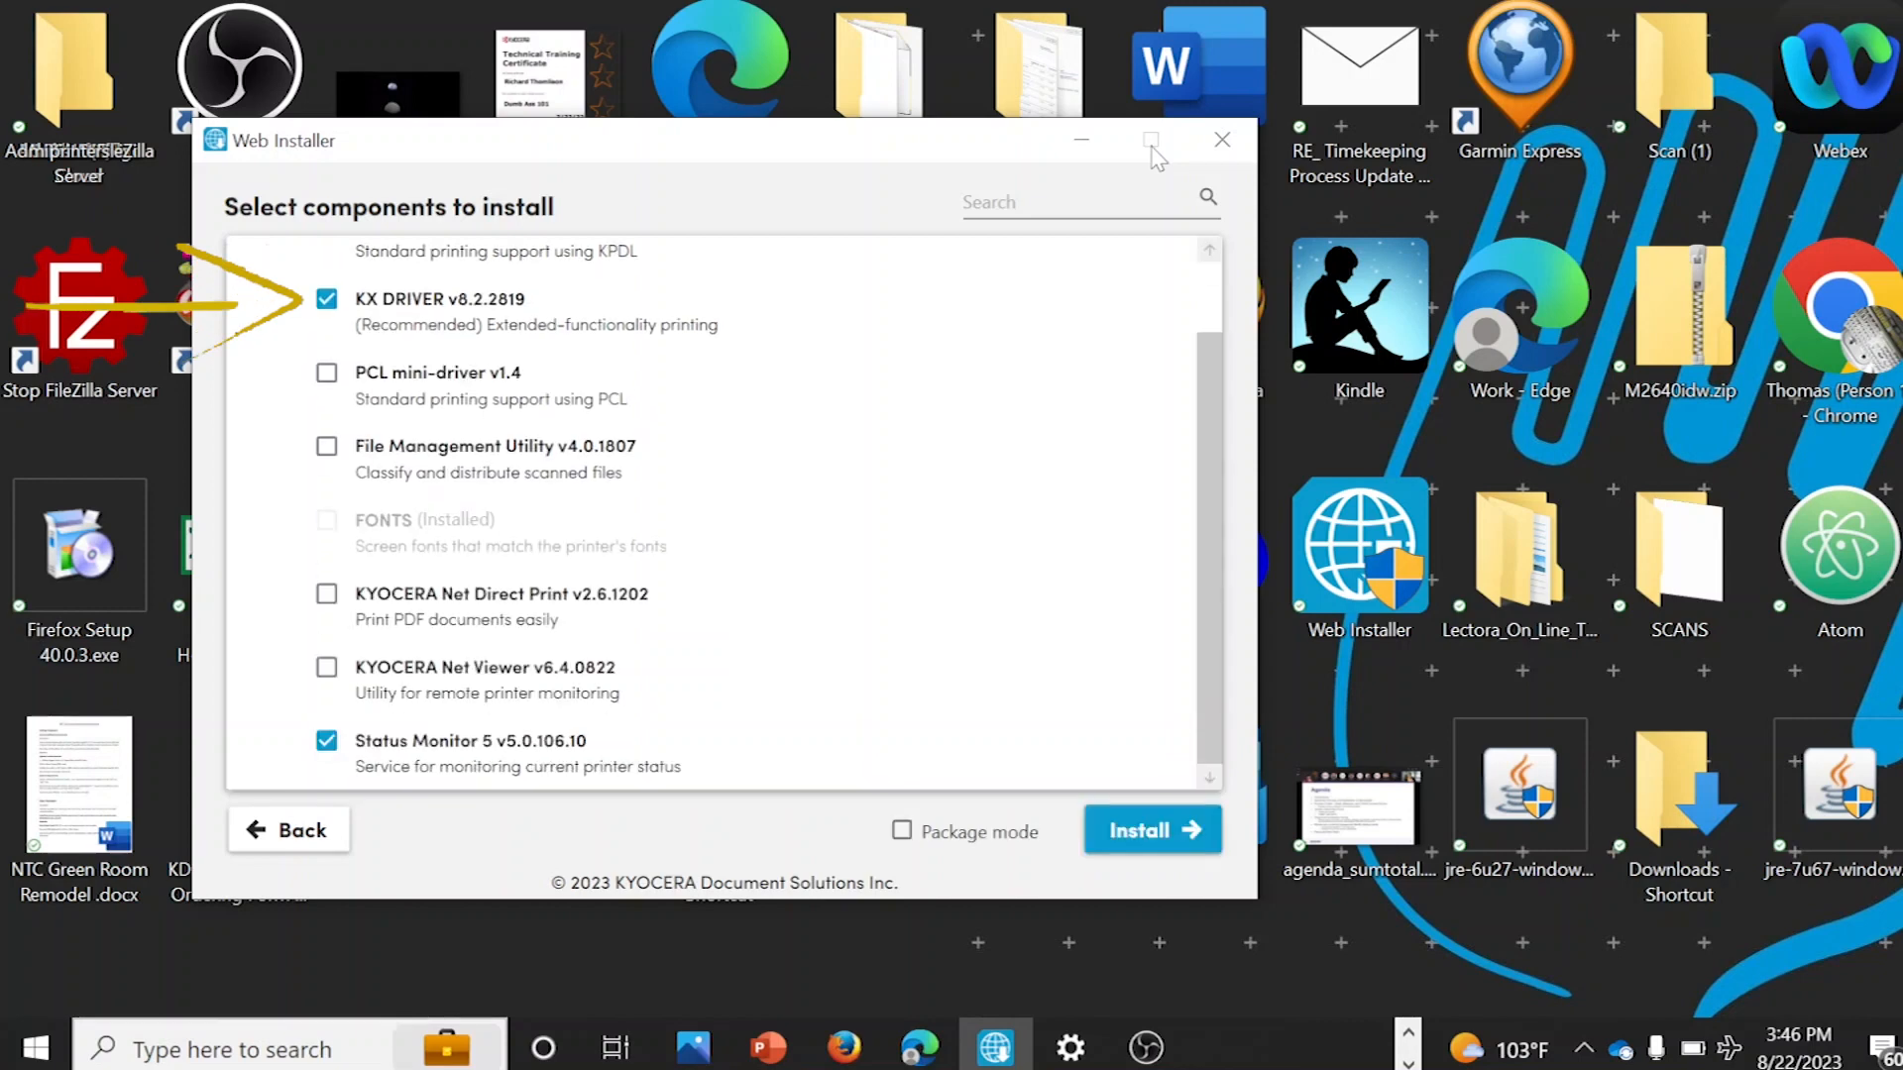
{"action": "left_click", "coordinate": [326, 741]}
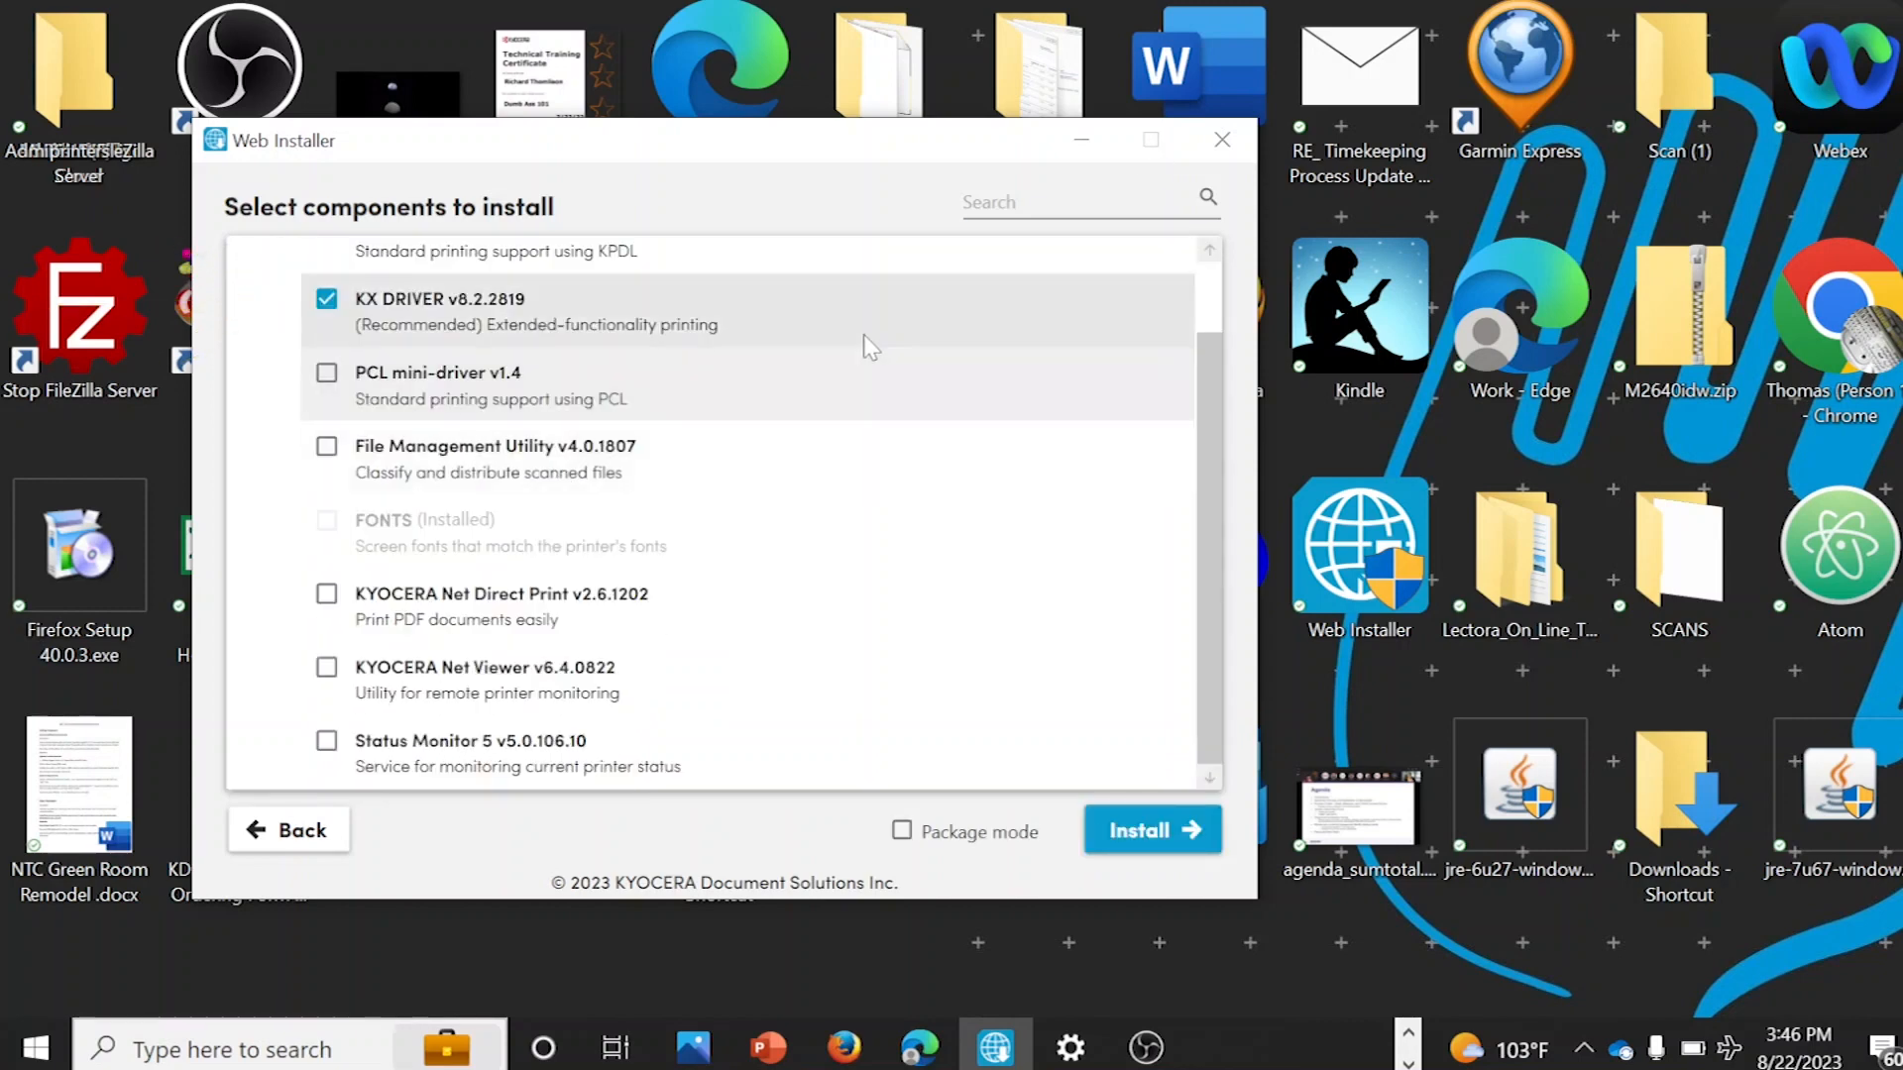
{"action": "left_click", "coordinate": [1151, 830]}
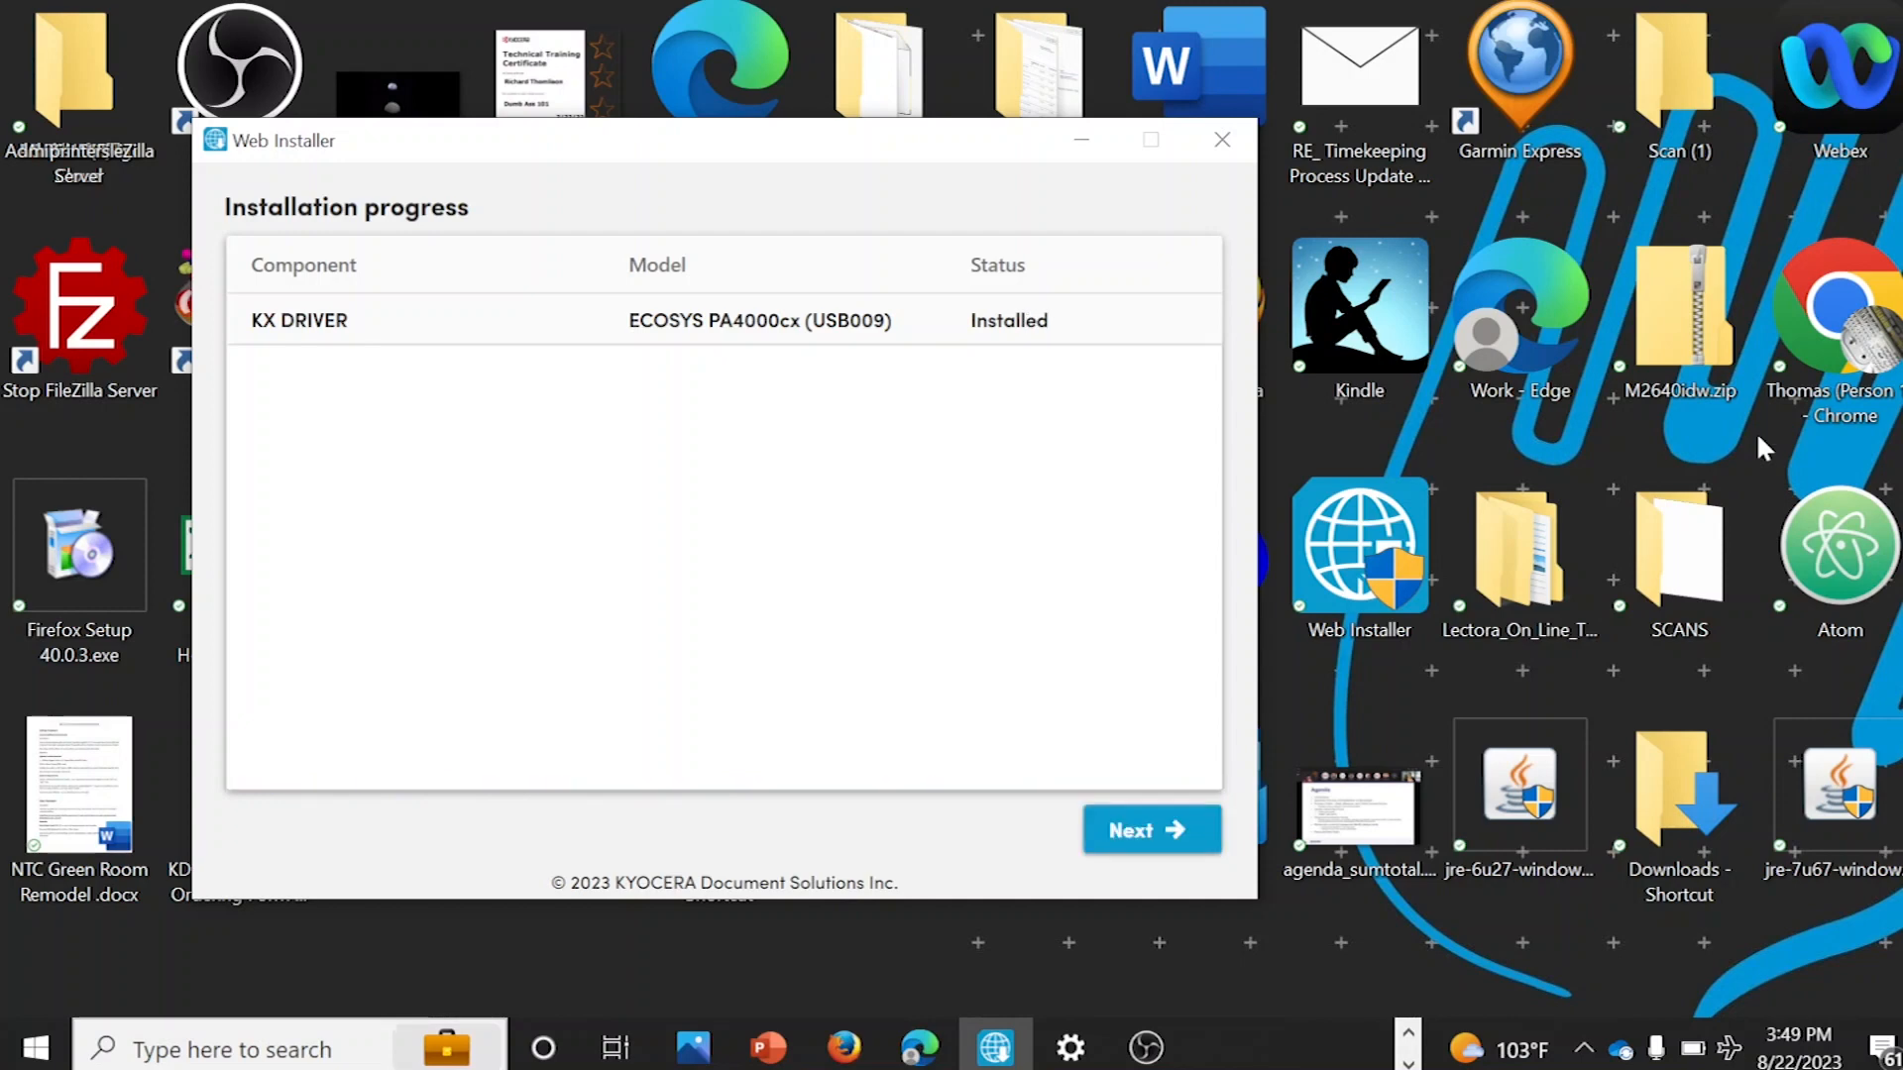
- Enable test page printing and default printer, disable default duplex, and finish setup
{"action": "left_click", "coordinate": [1149, 830]}
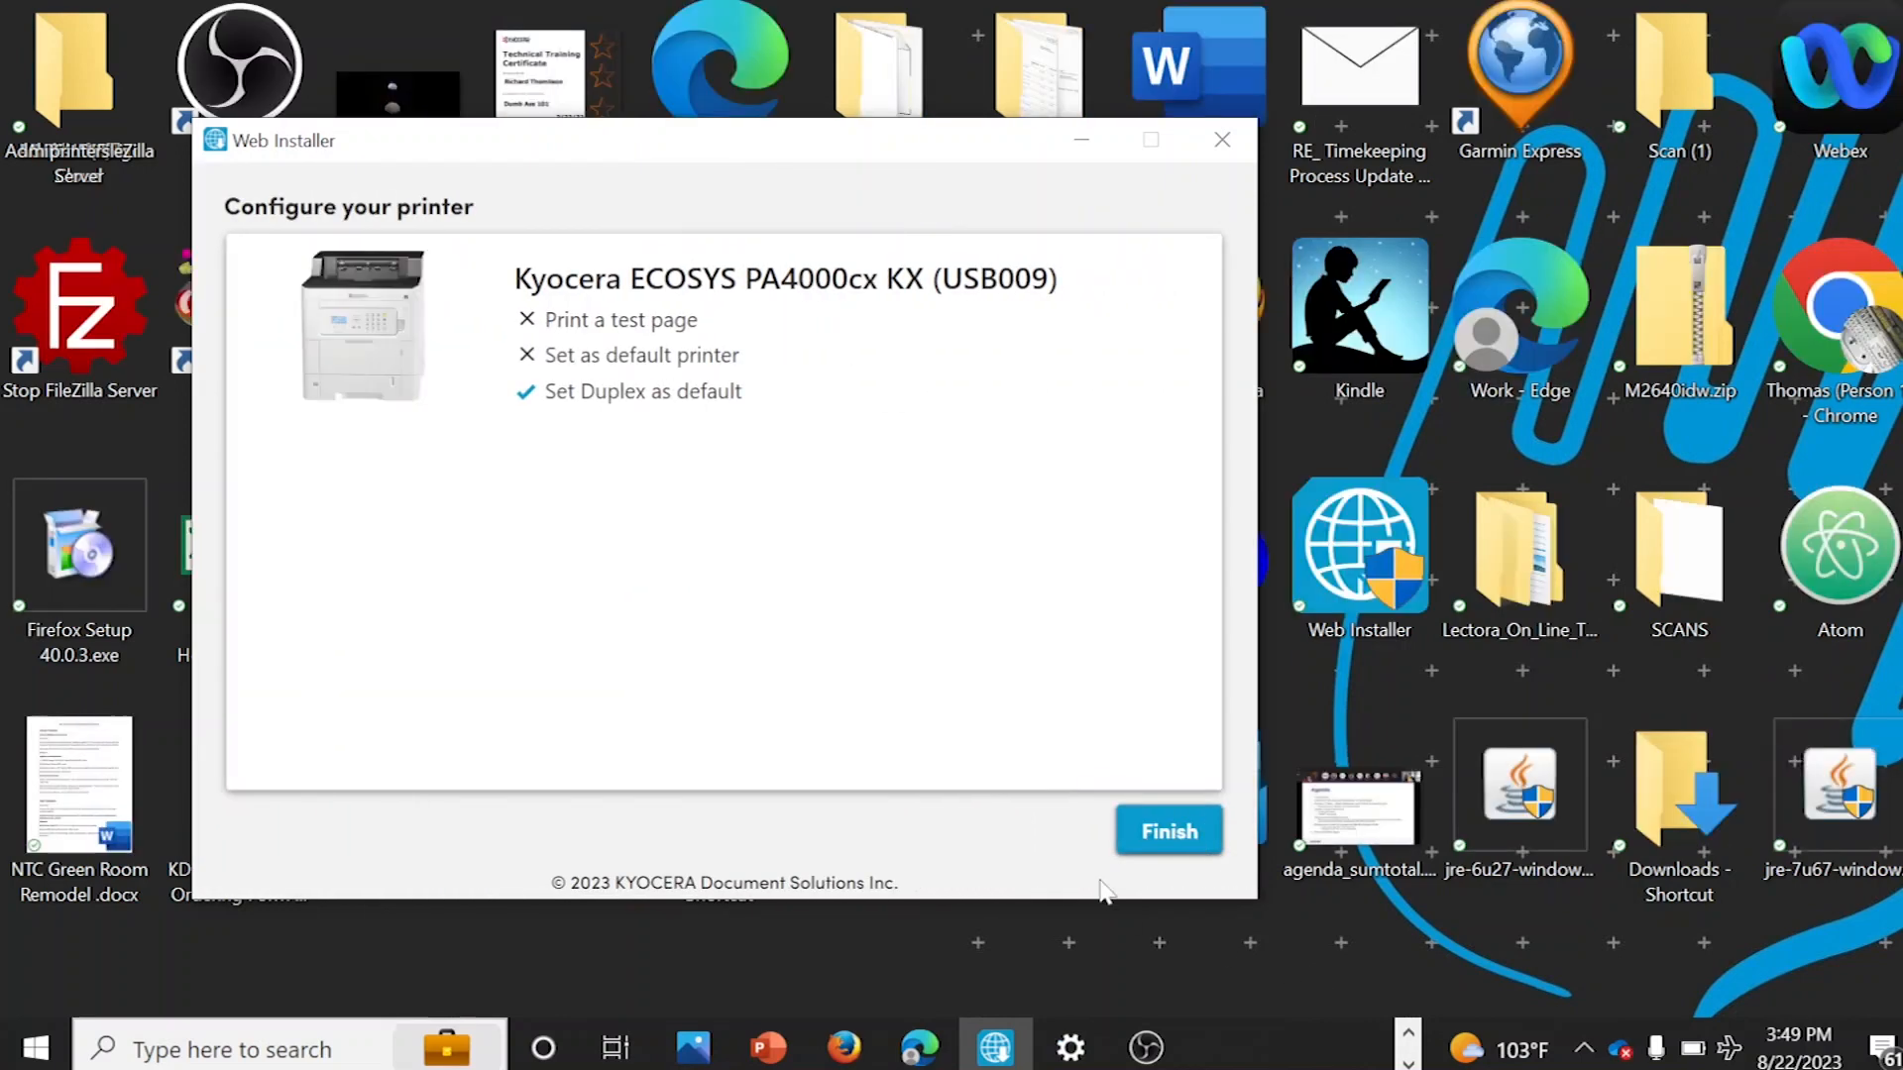
{"action": "left_click", "coordinate": [527, 319]}
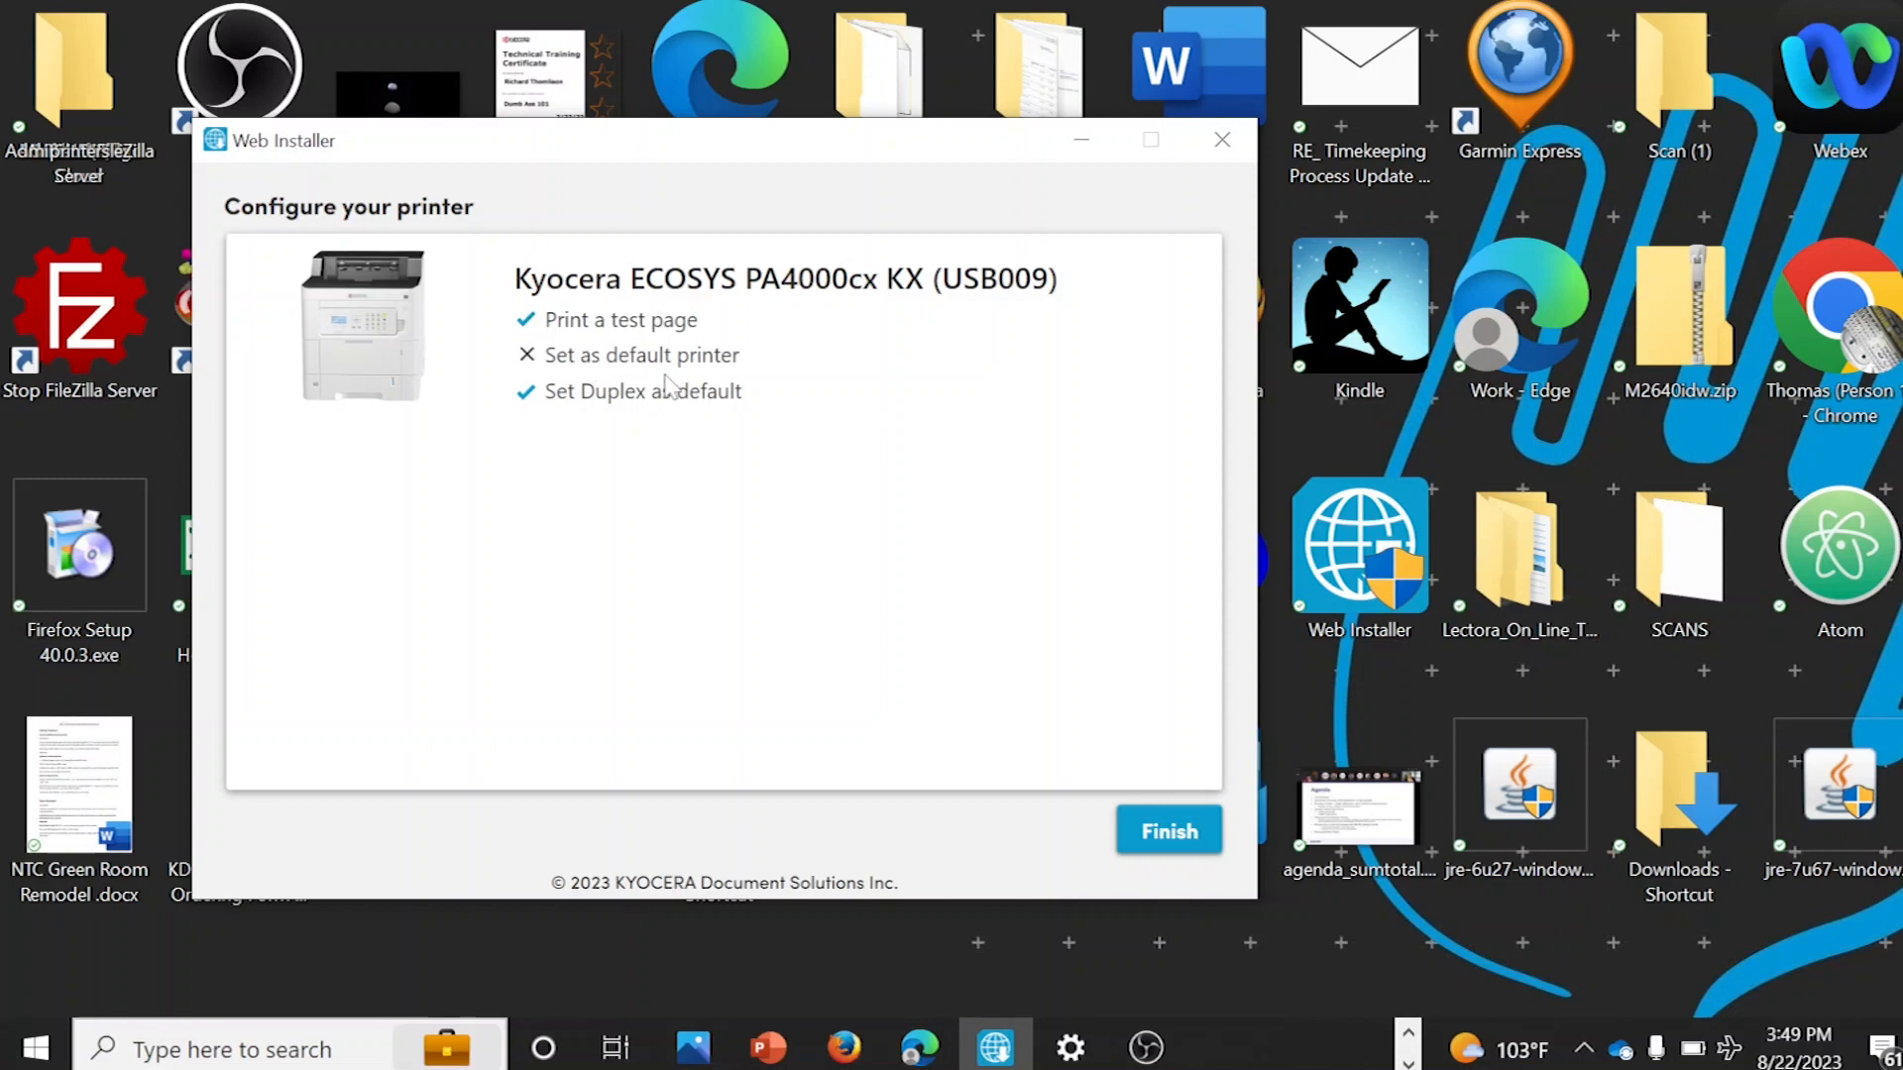
{"action": "left_click", "coordinate": [526, 355]}
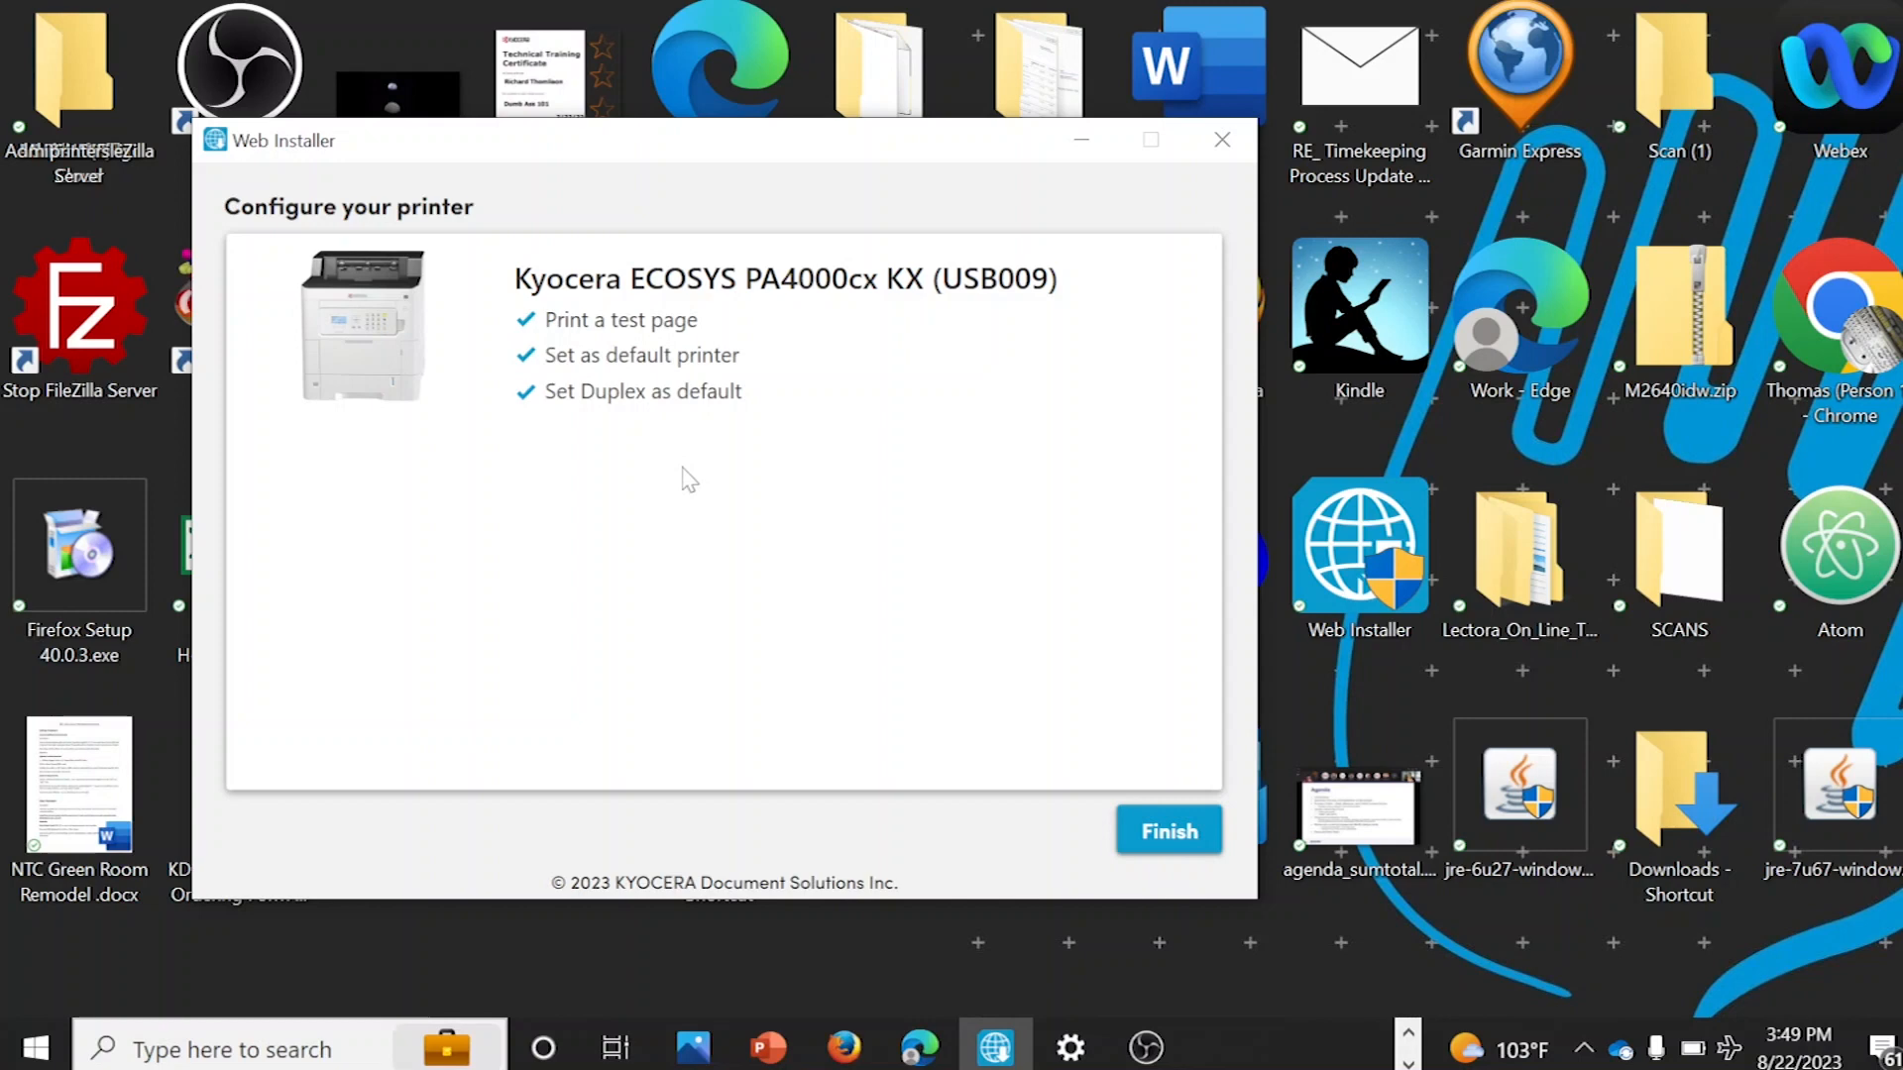
{"action": "left_click", "coordinate": [525, 390]}
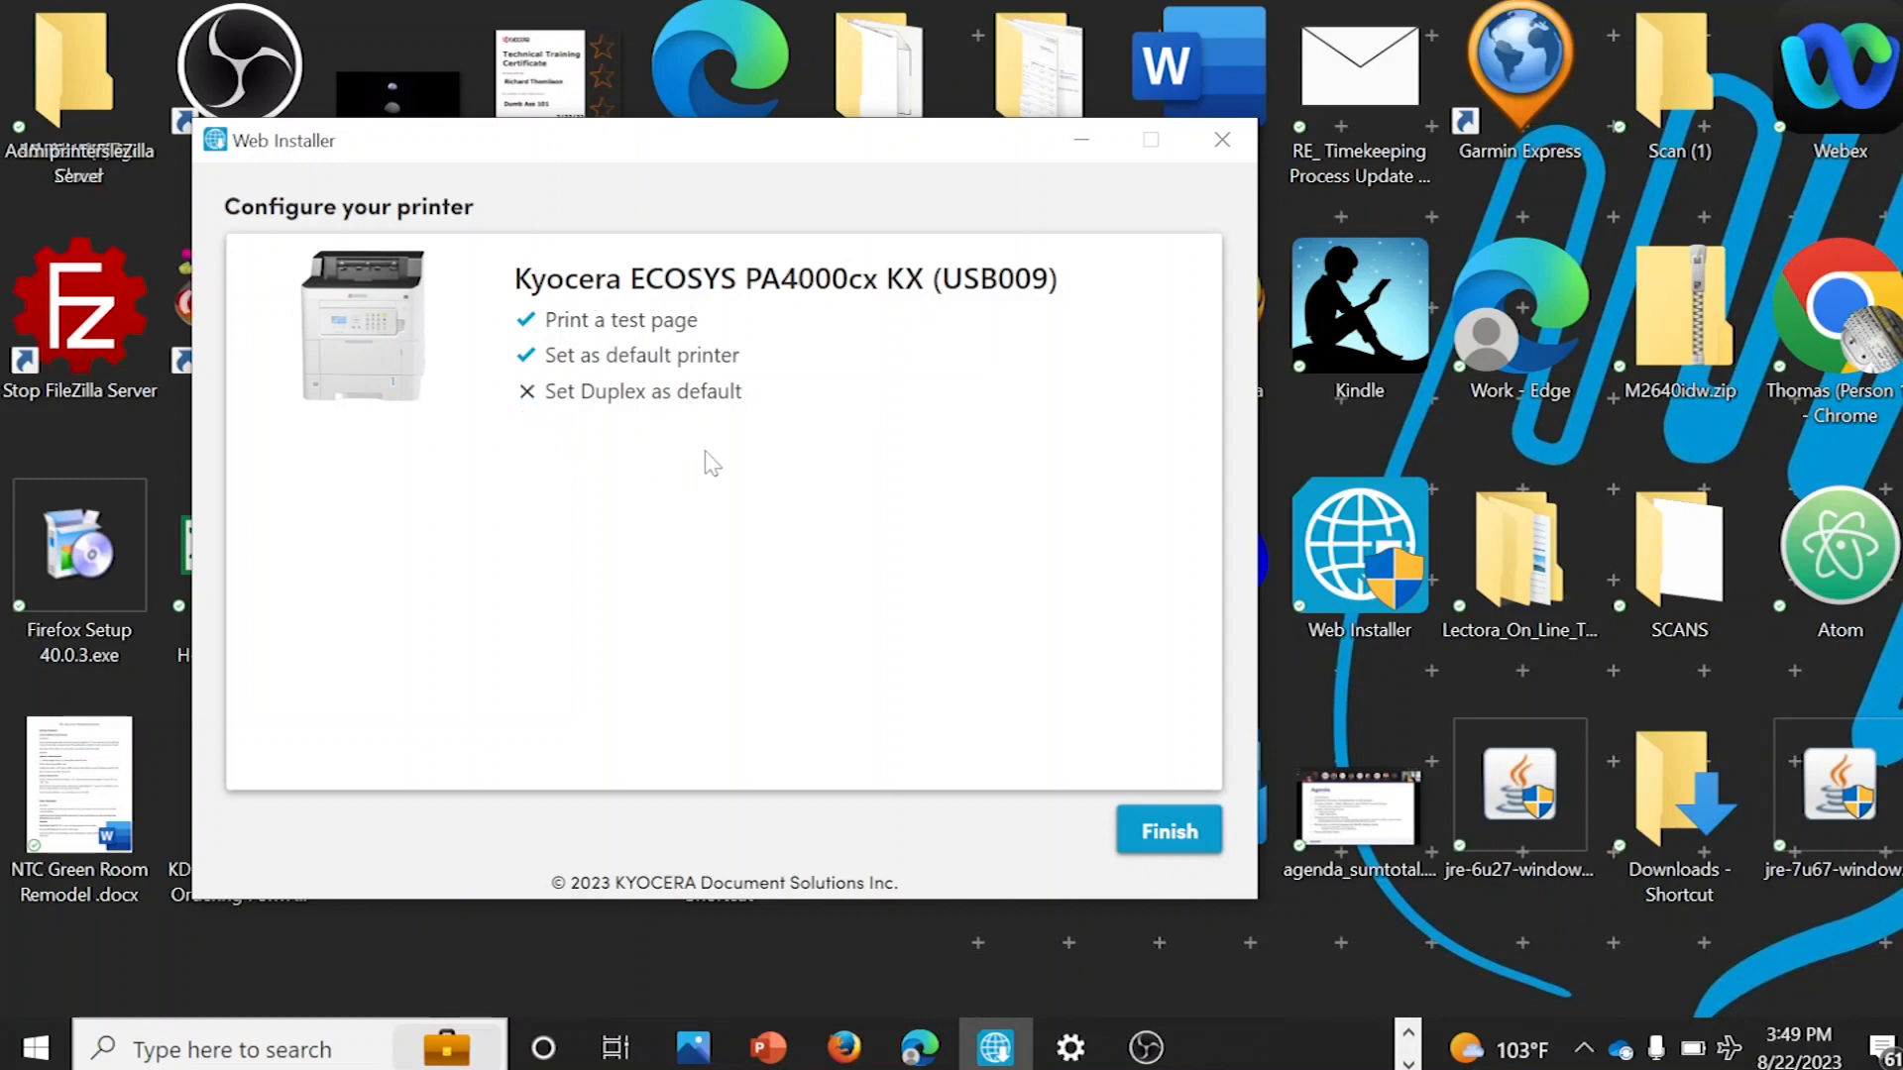
{"action": "left_click", "coordinate": [1166, 831]}
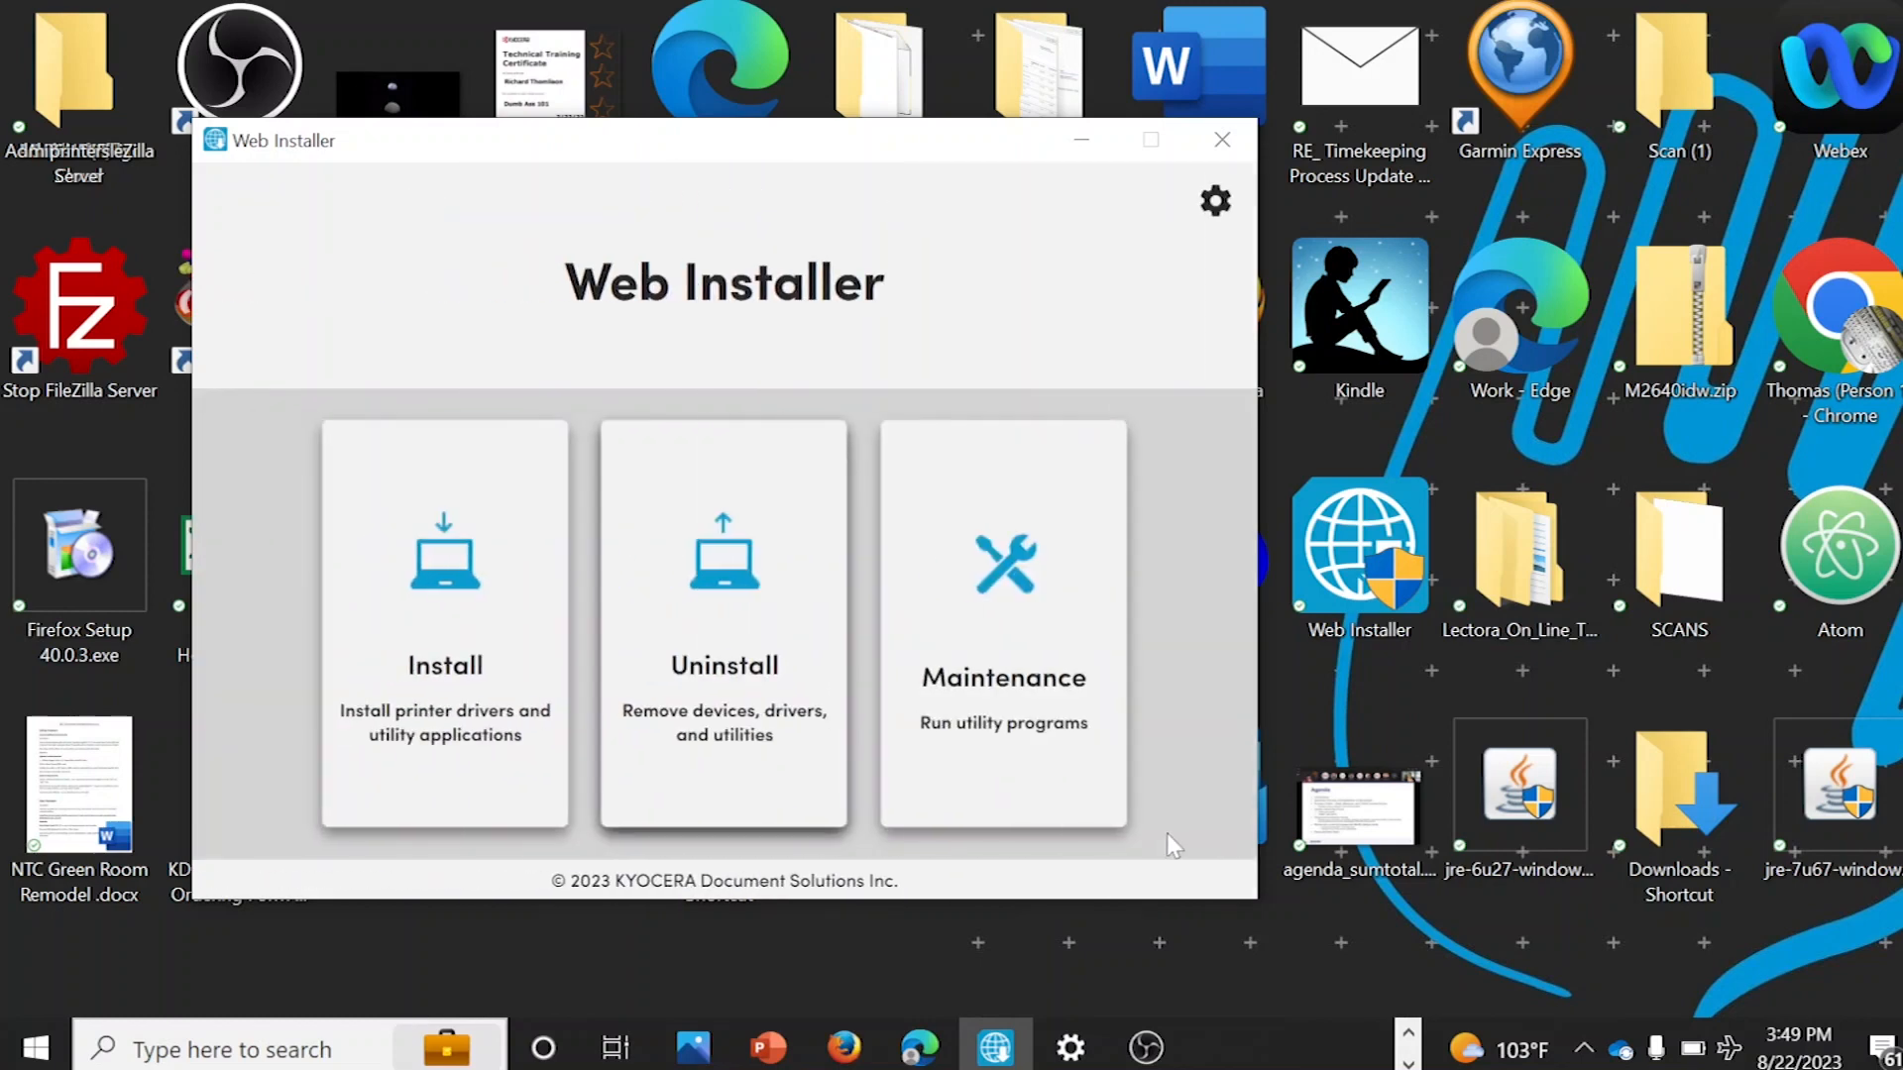